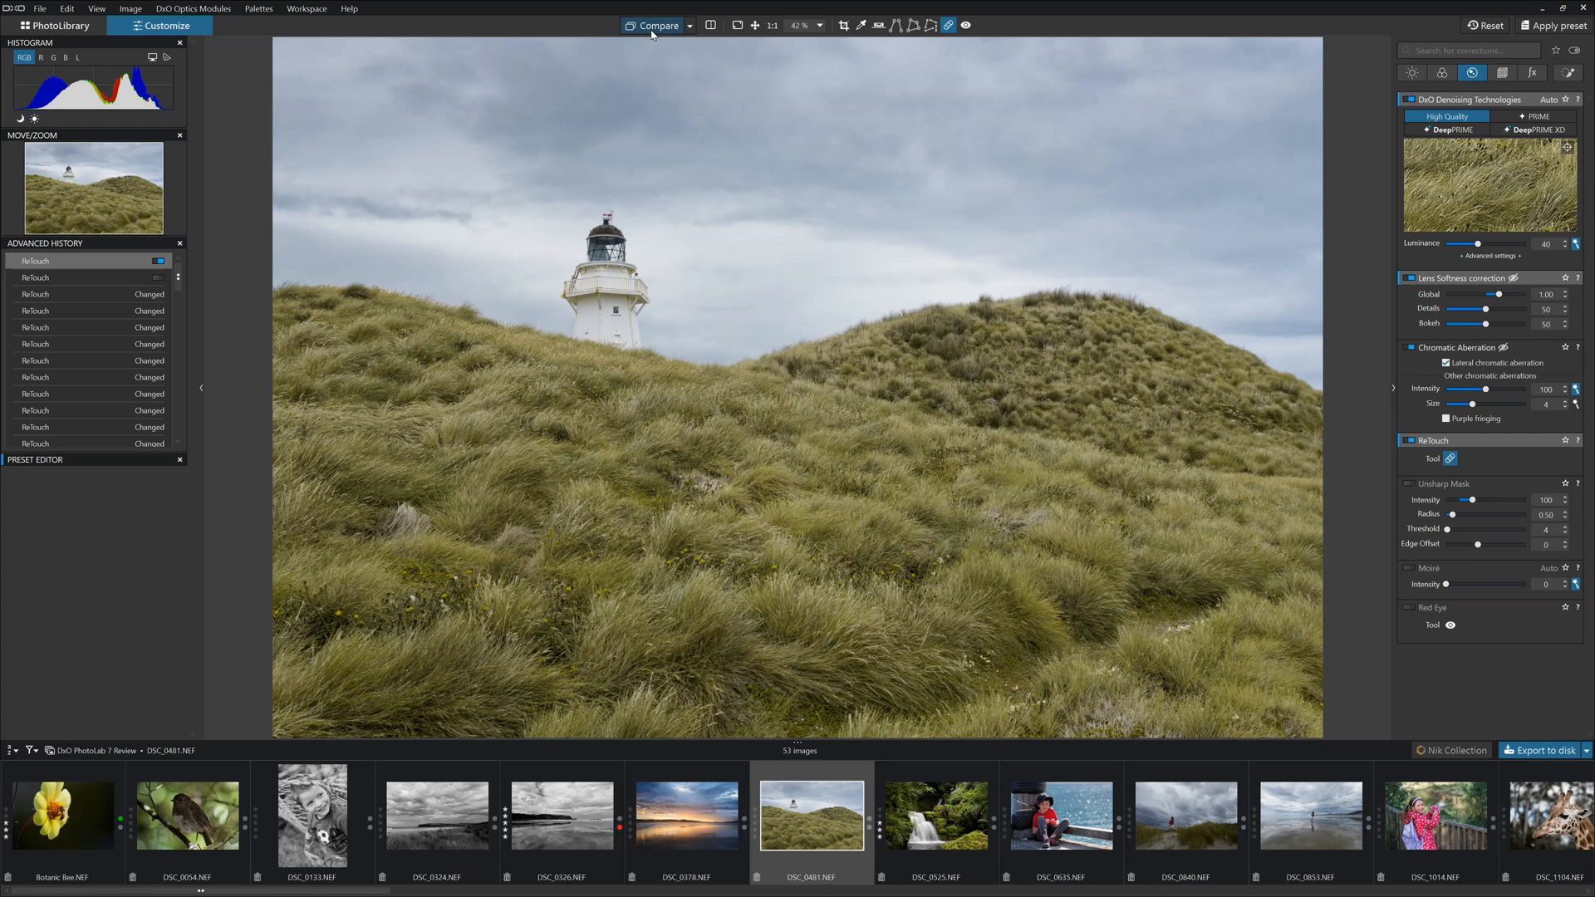
mouse_move(632, 47)
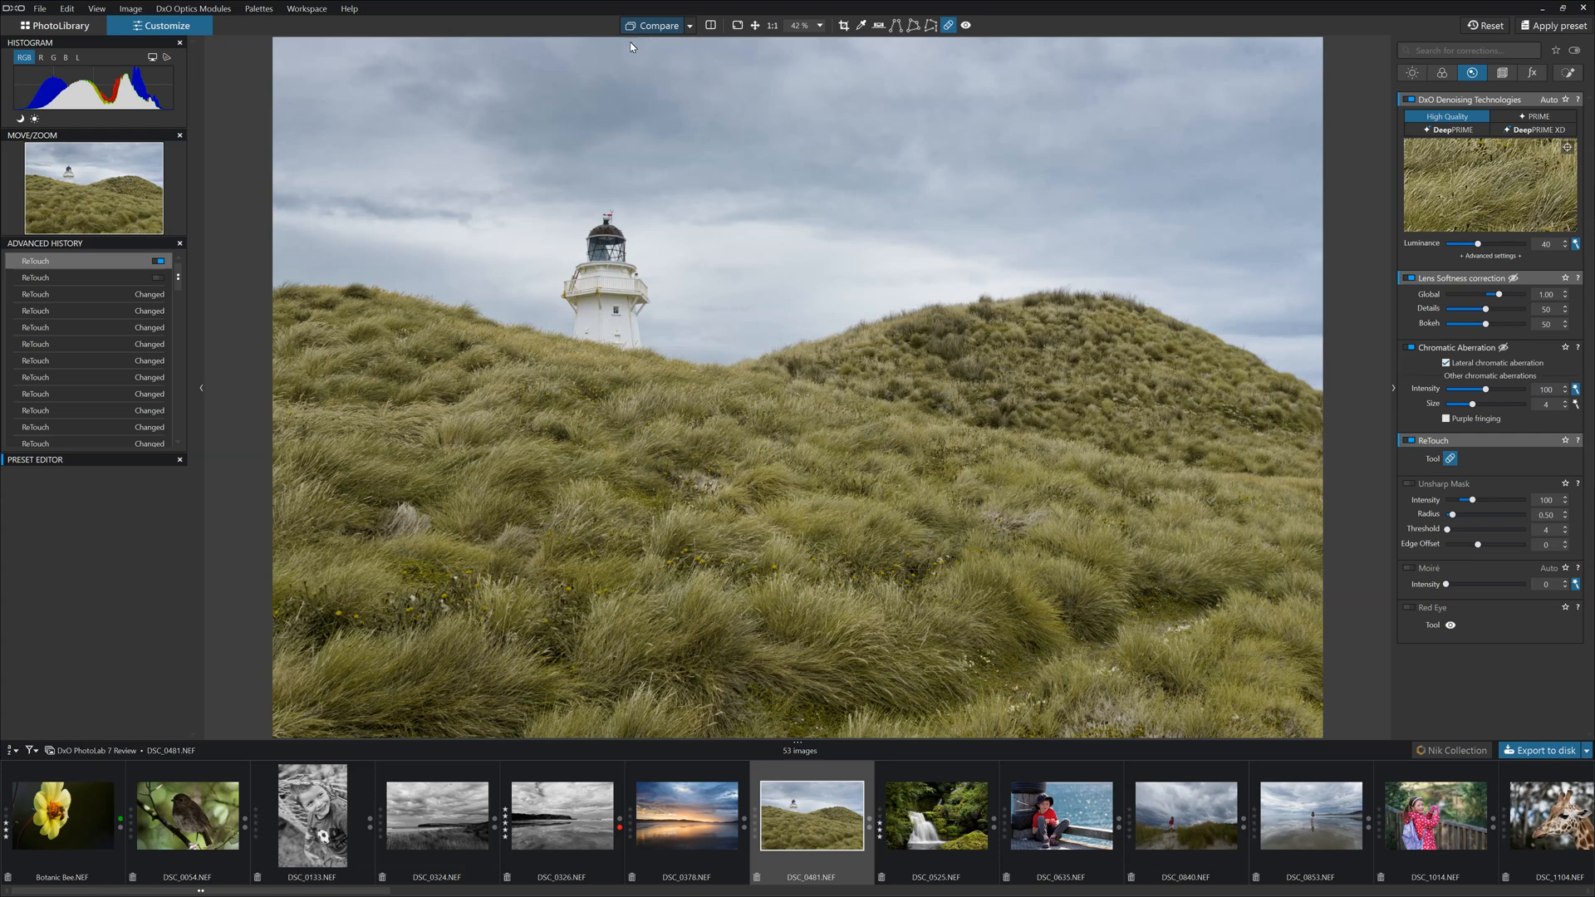
Reset the lighthouse photo's corrections back to the default automatic ones
left_click(1413, 72)
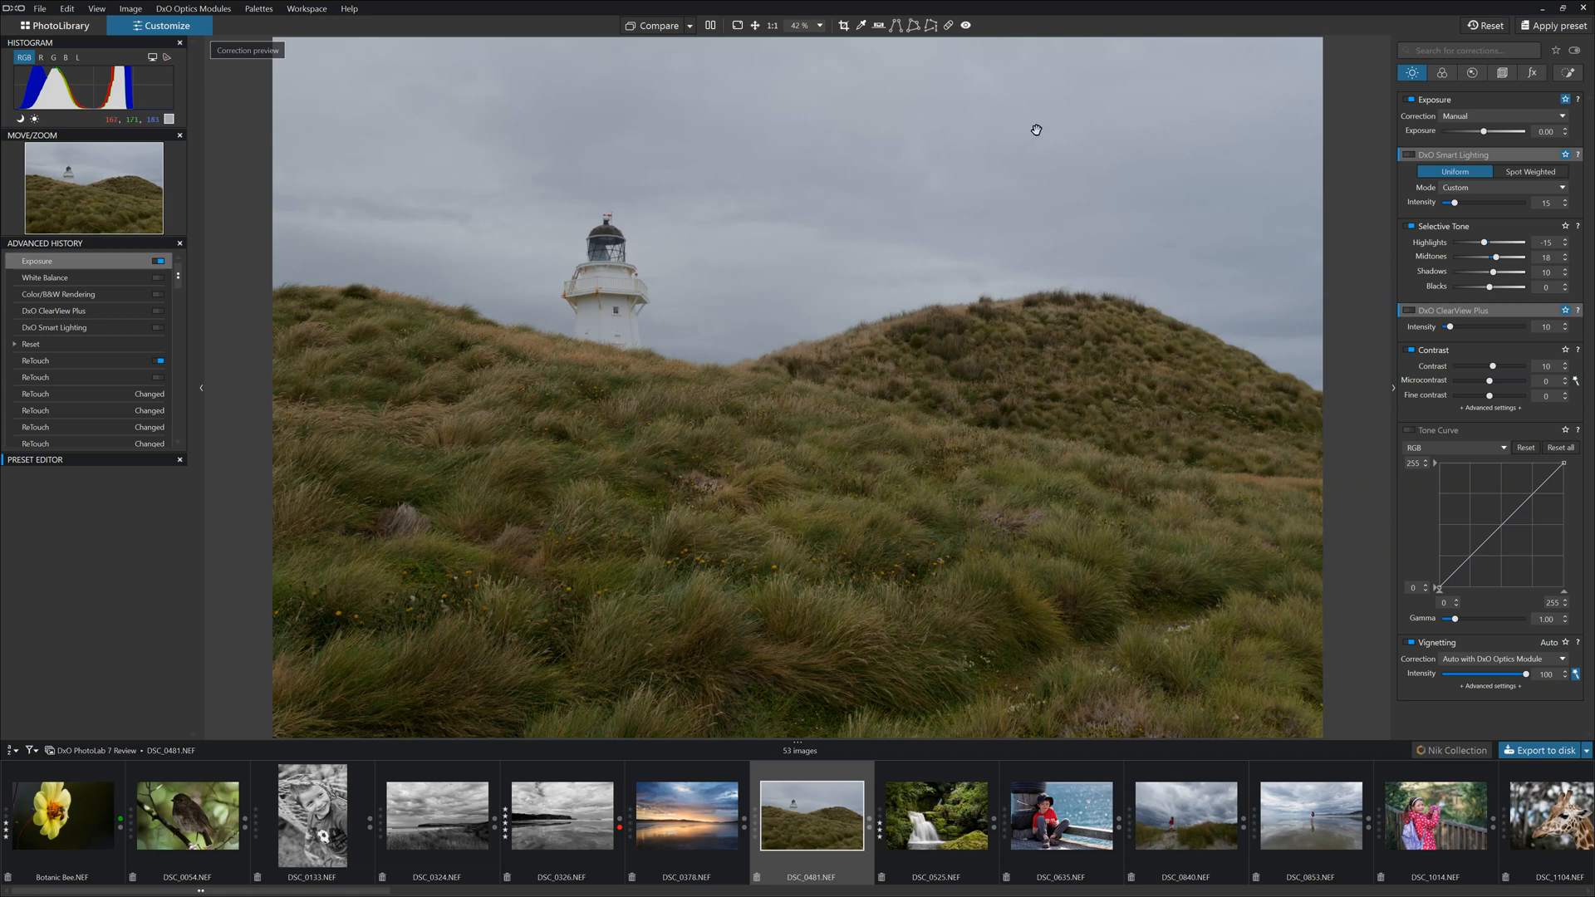
Raise DxO Smart Lighting intensity to 61, keeping exposure at 0.00
left_click(1413, 99)
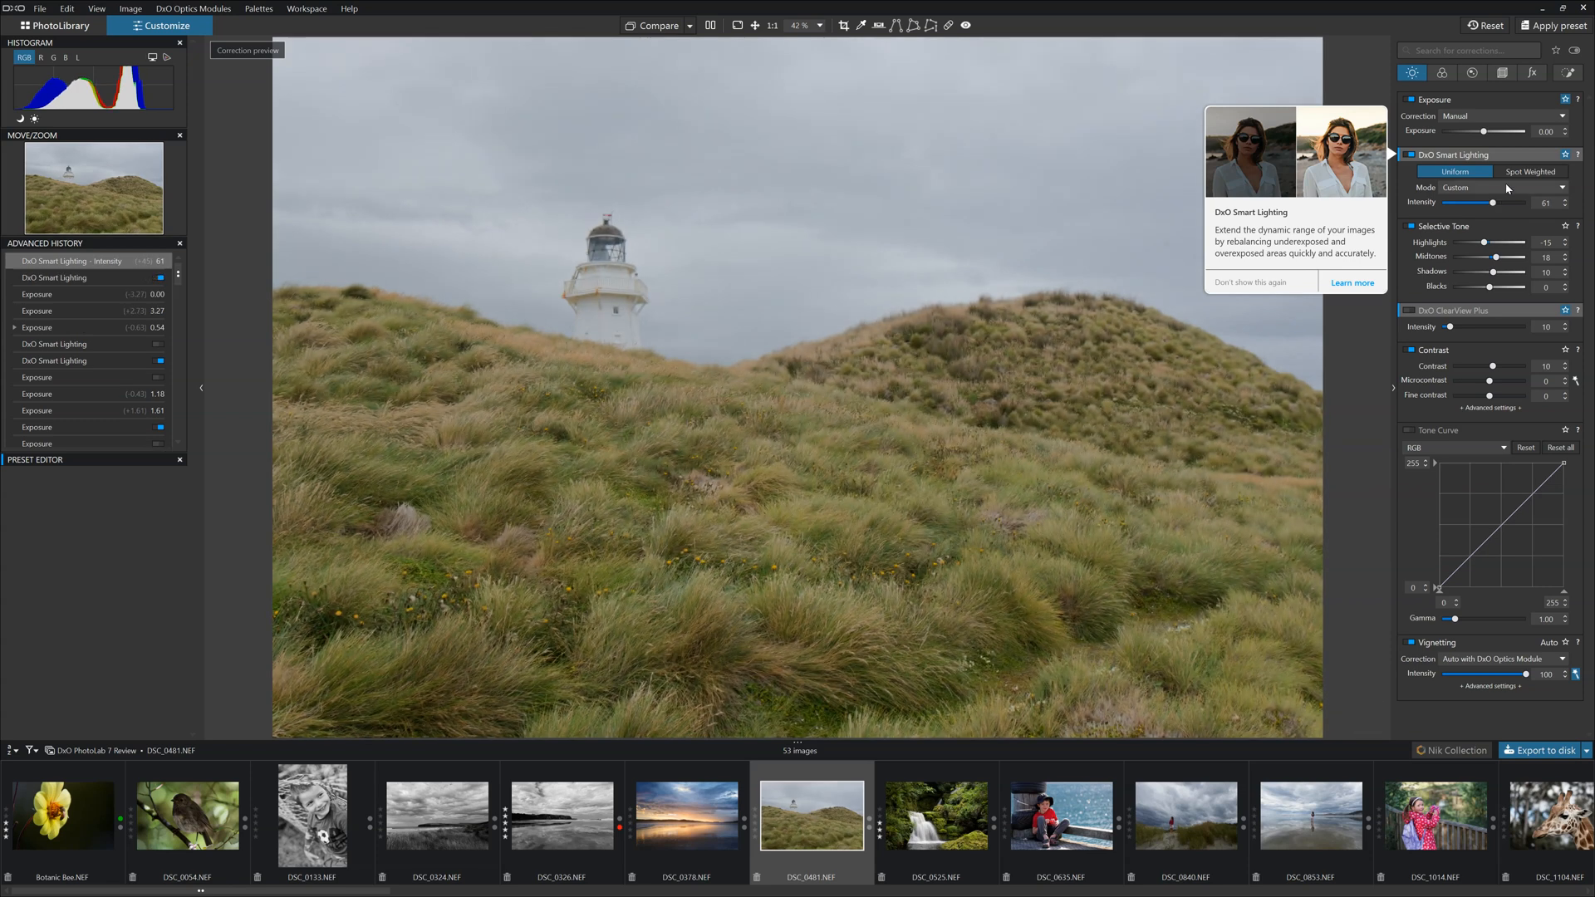
Try Slight, Medium and Strong Smart Lighting modes, then return to Custom at intensity 56
left_click(1506, 187)
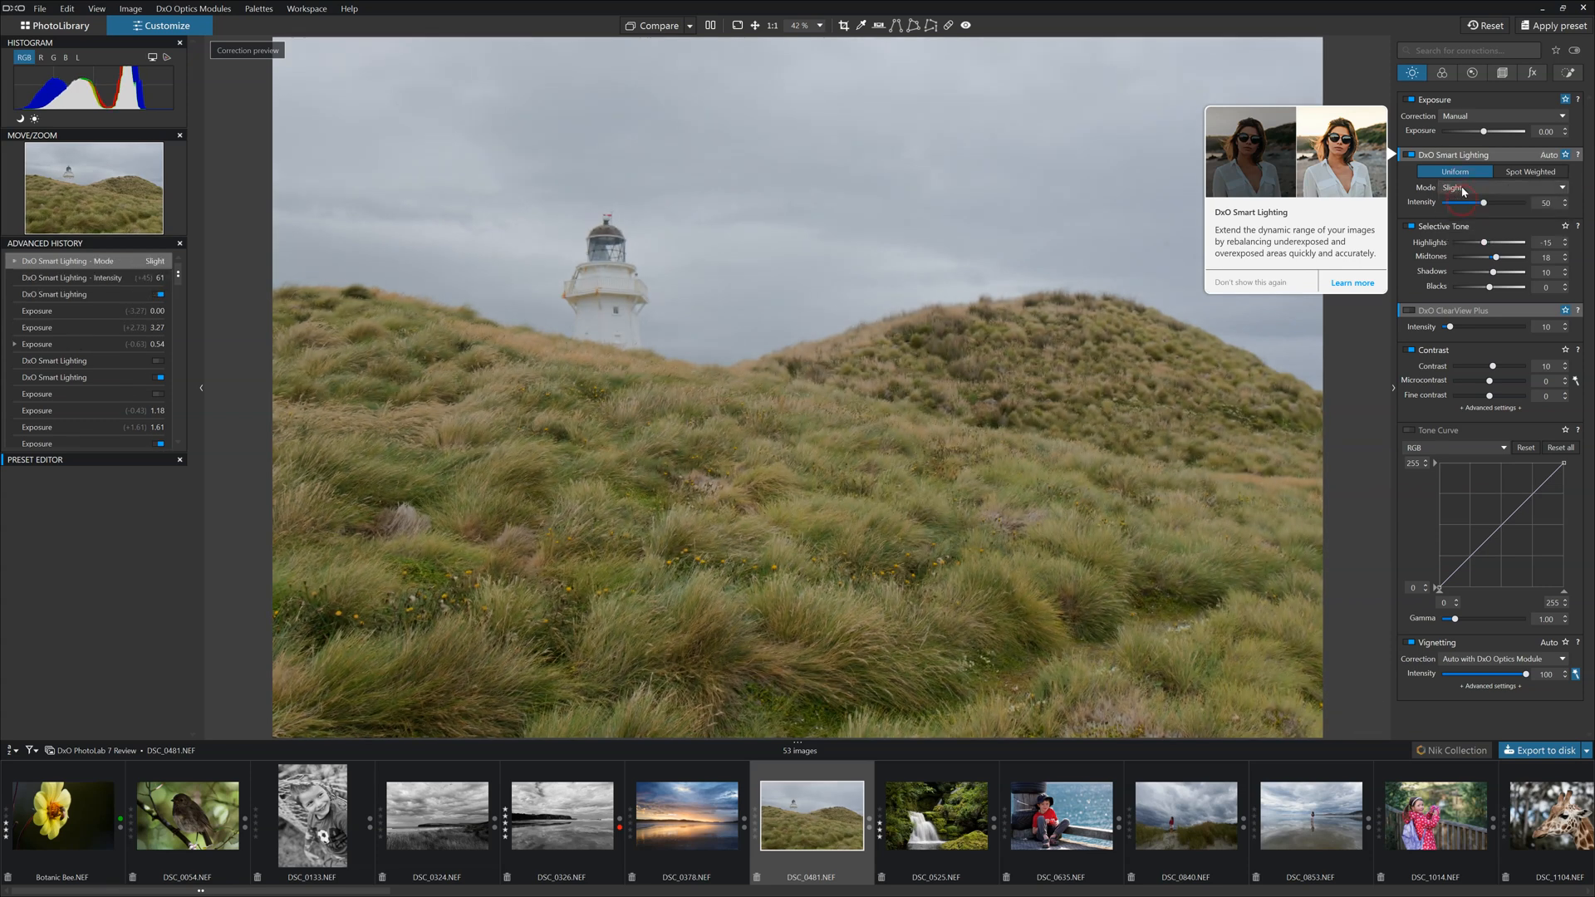
left_click(1515, 187)
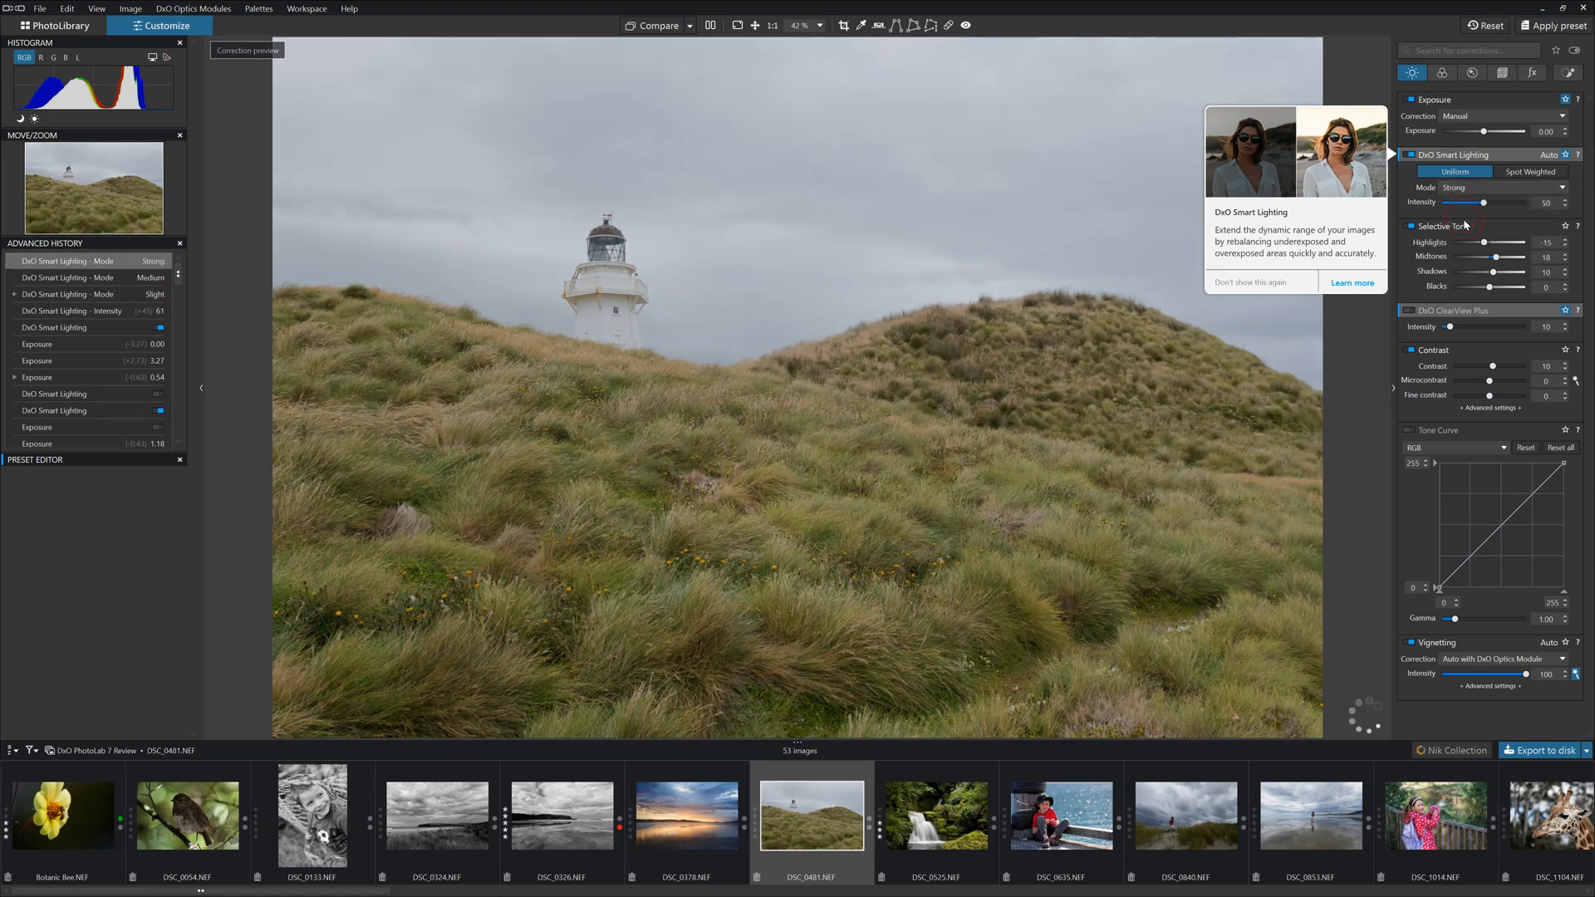
left_click(1501, 187)
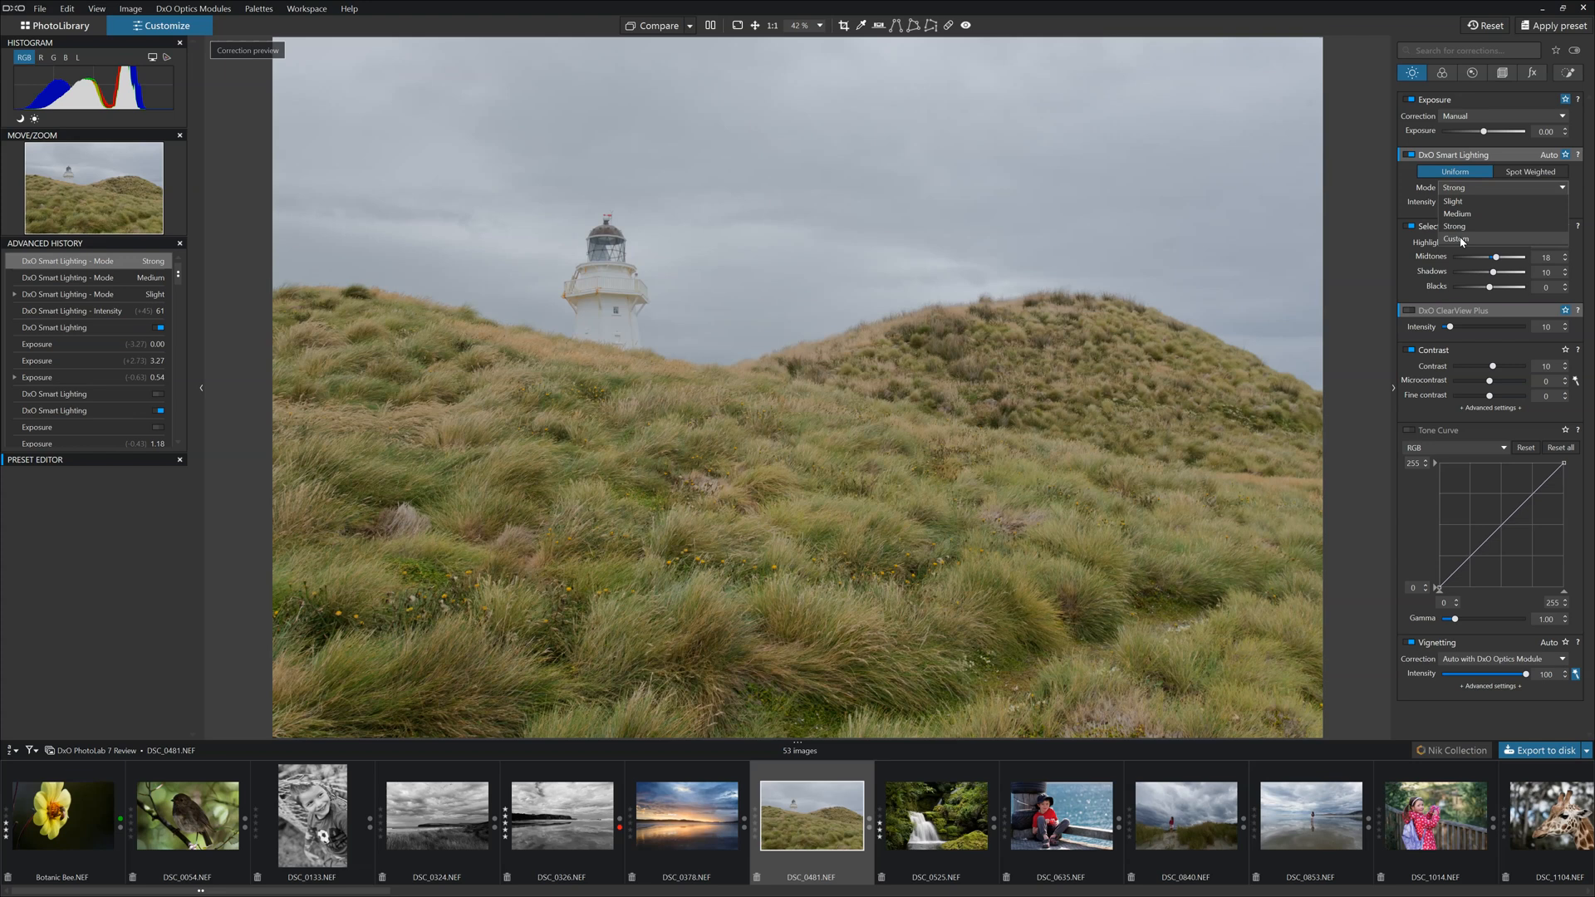
left_click(1457, 240)
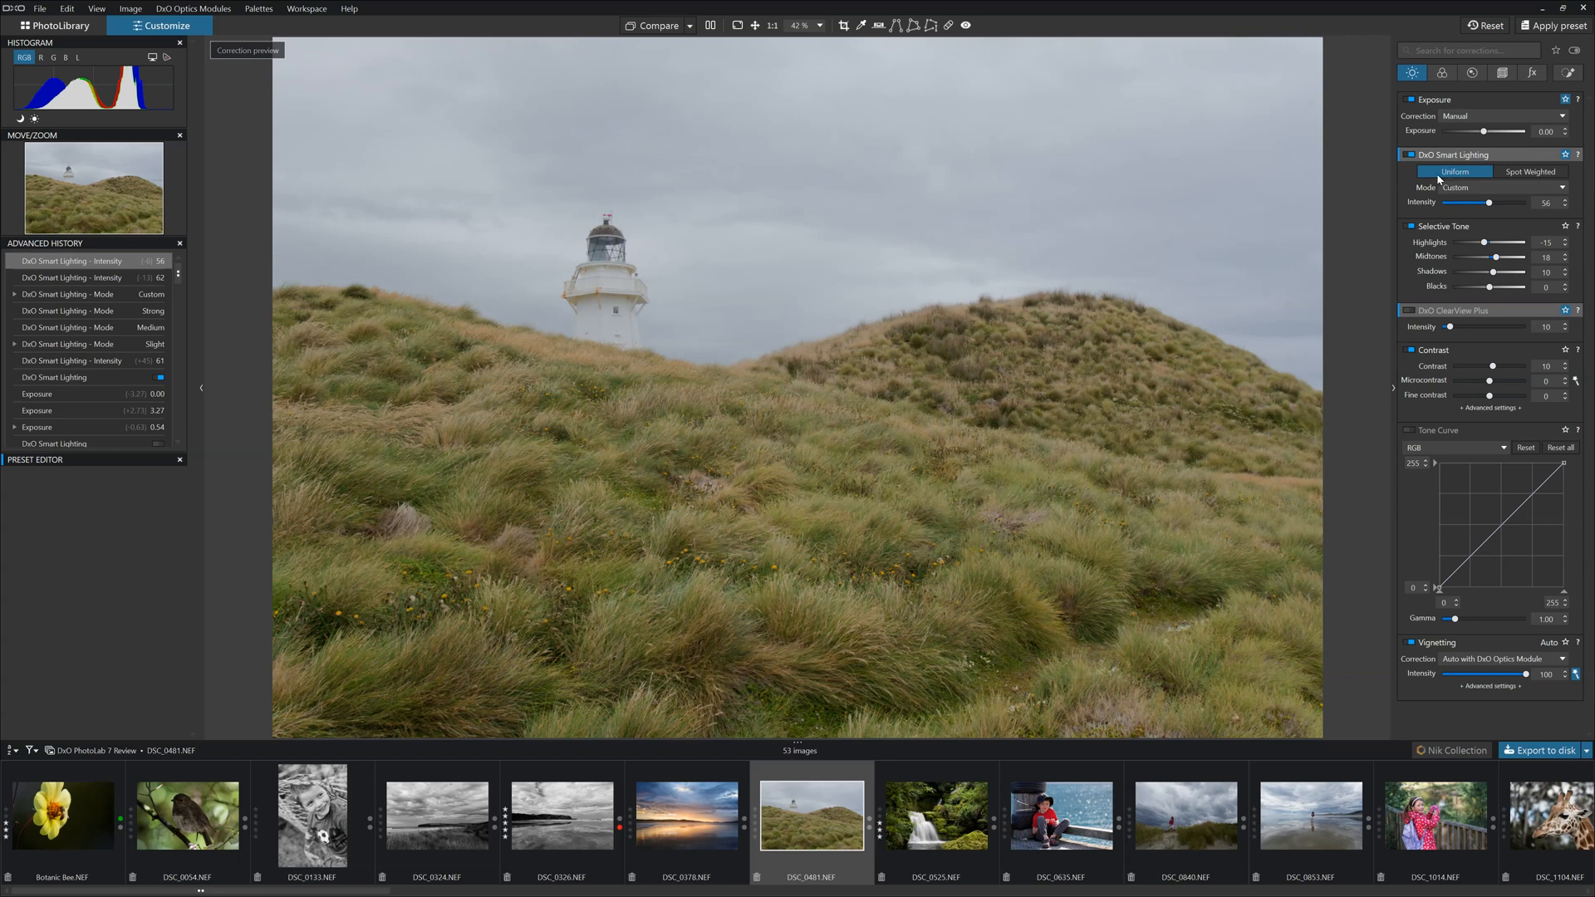
mouse_move(1363, 230)
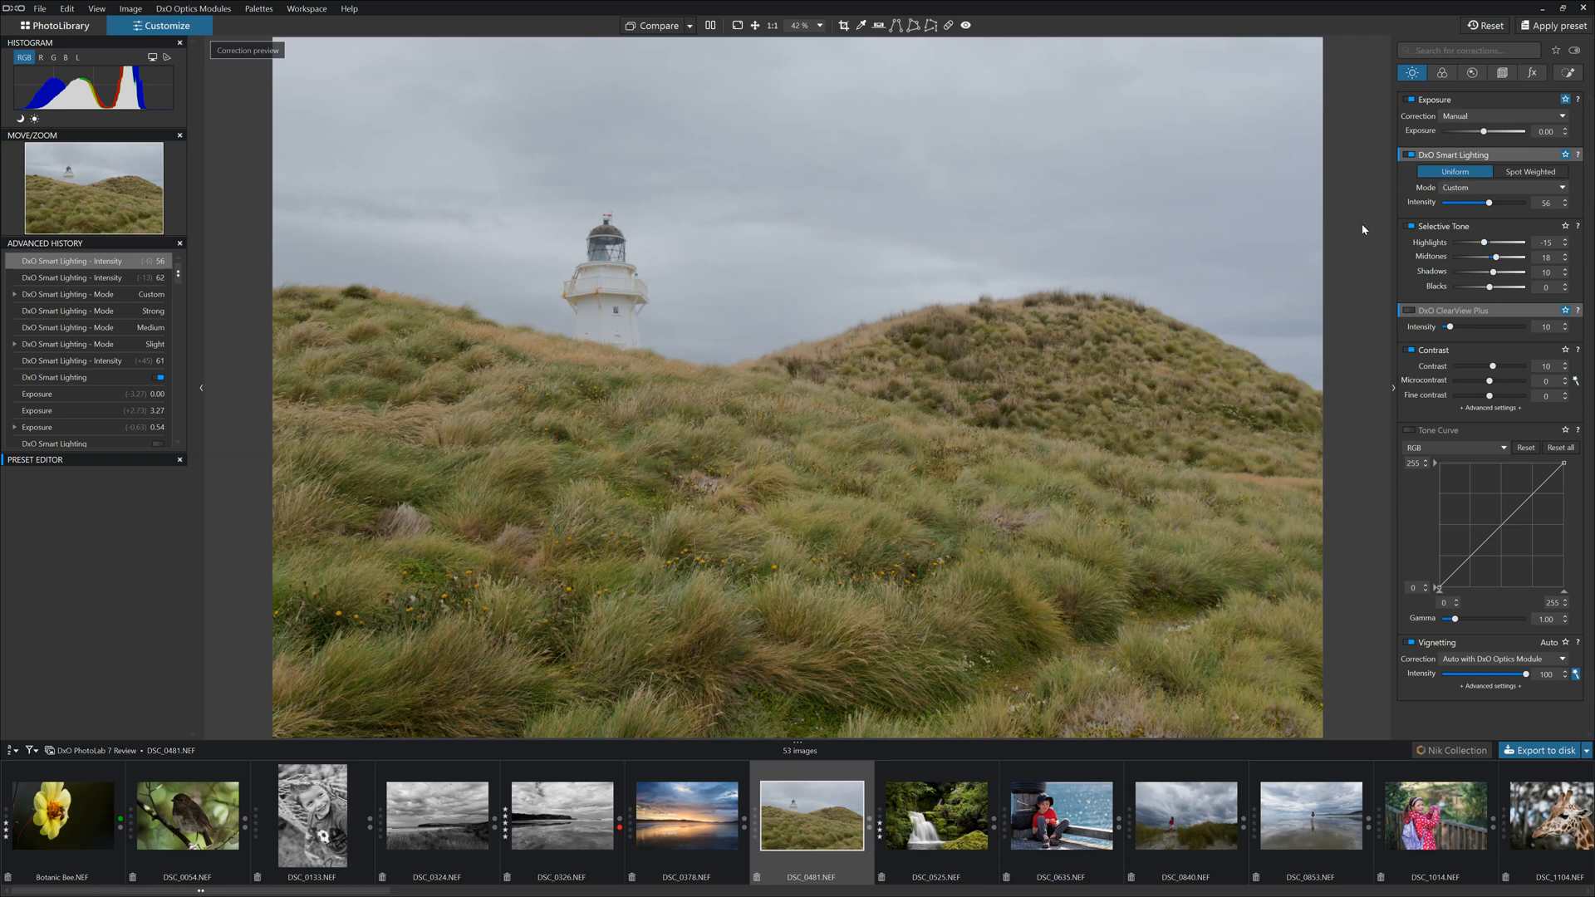
mouse_move(865, 643)
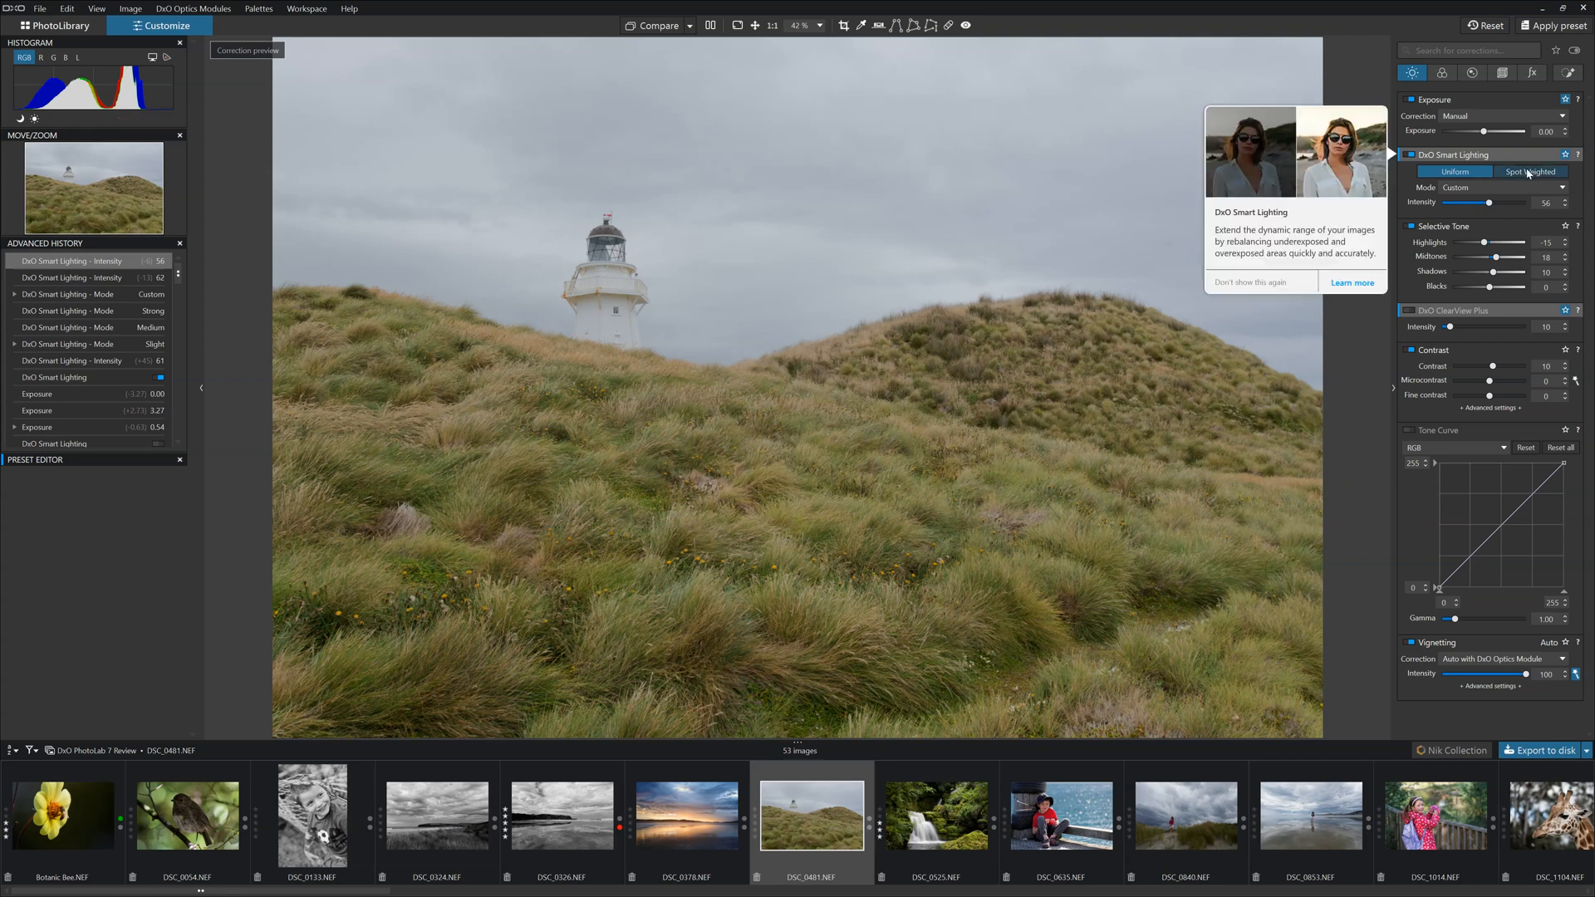
Switch Smart Lighting to Spot Weighted mode and activate its spot tool
left_click(1531, 171)
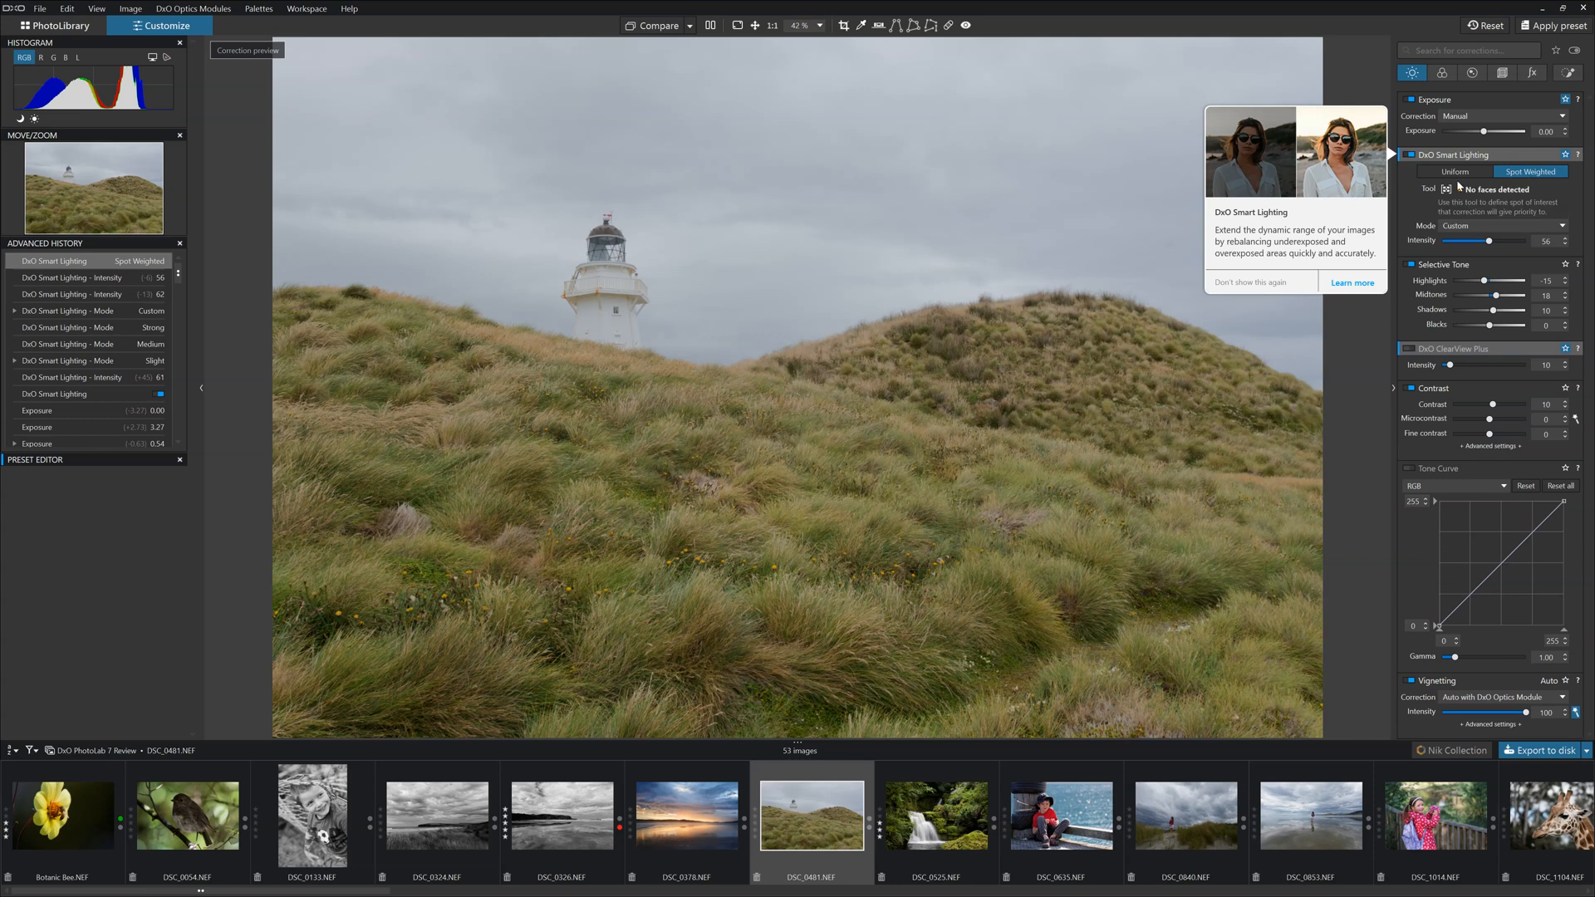
left_click(1445, 189)
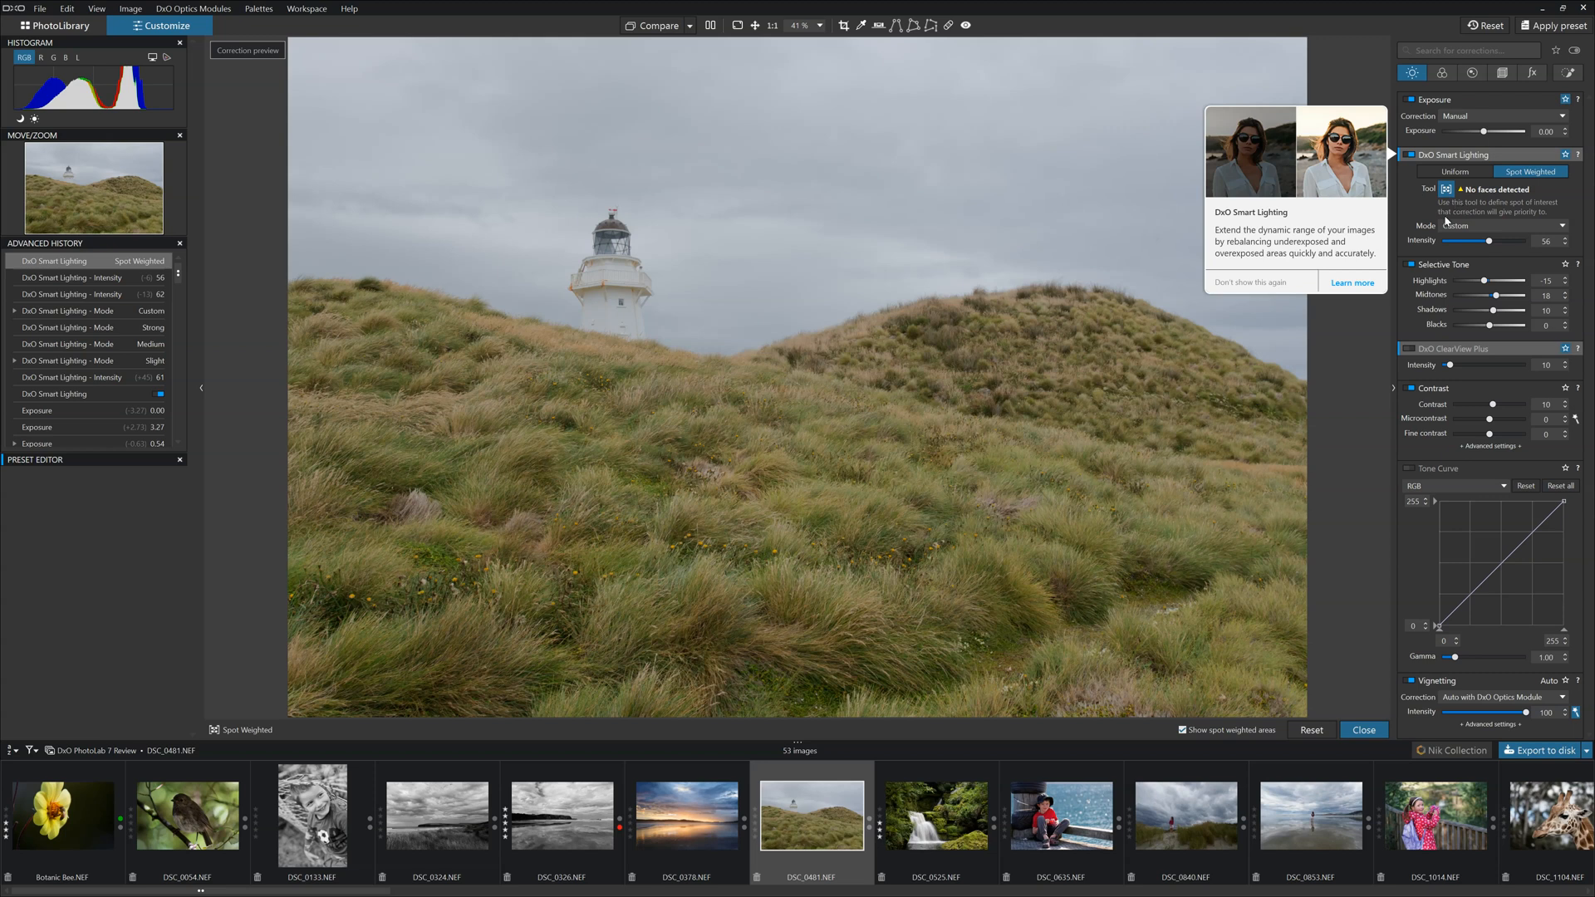
mouse_move(1423, 249)
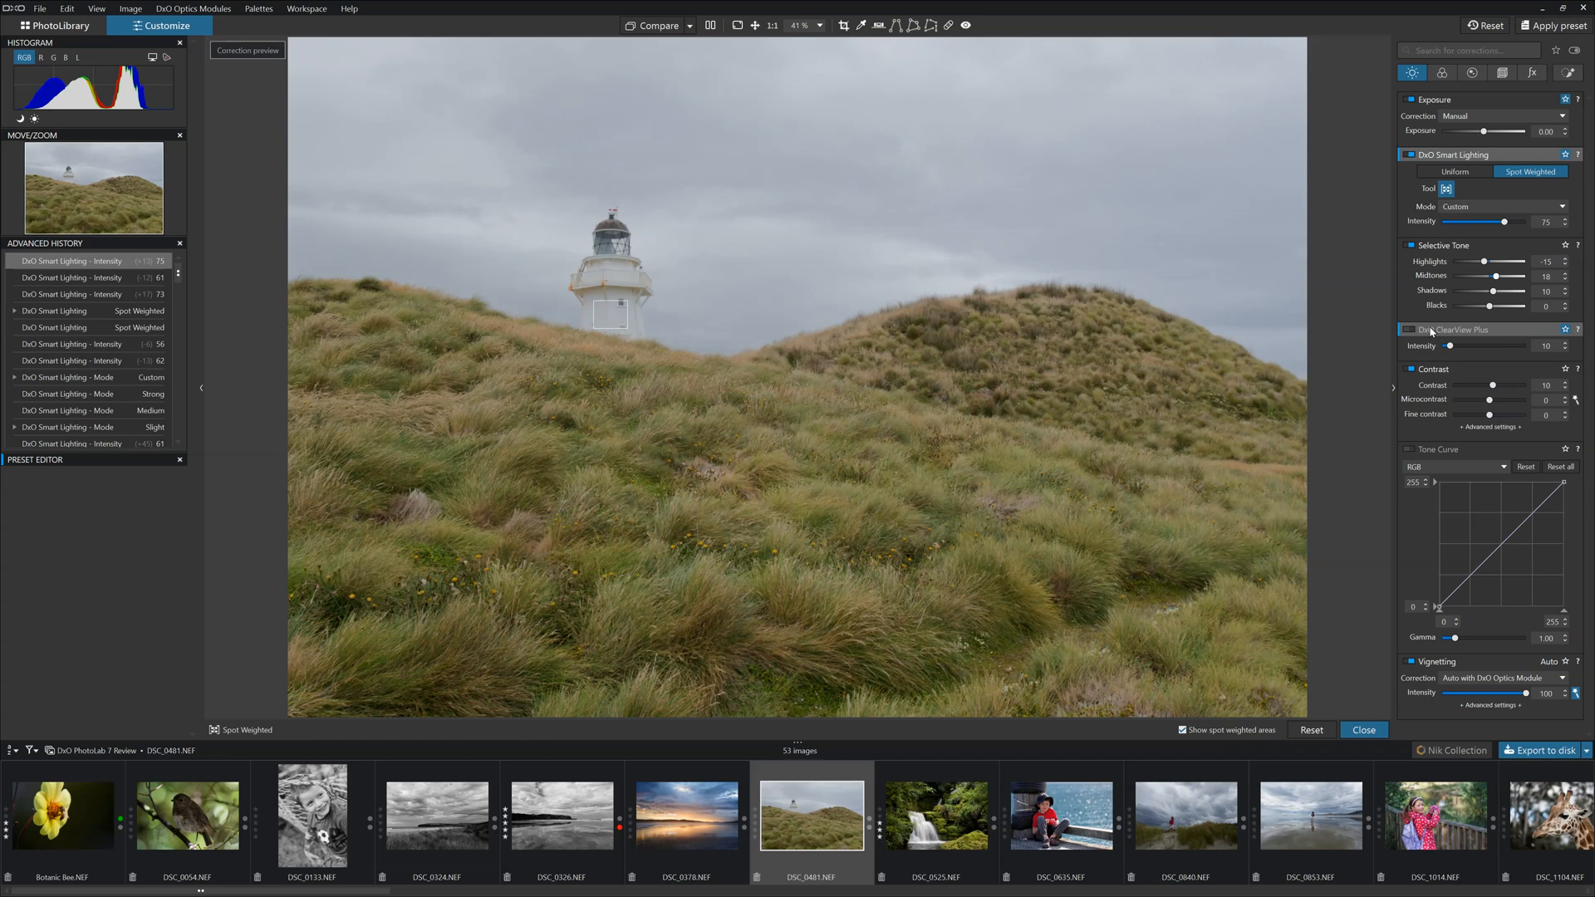
mouse_move(1357, 312)
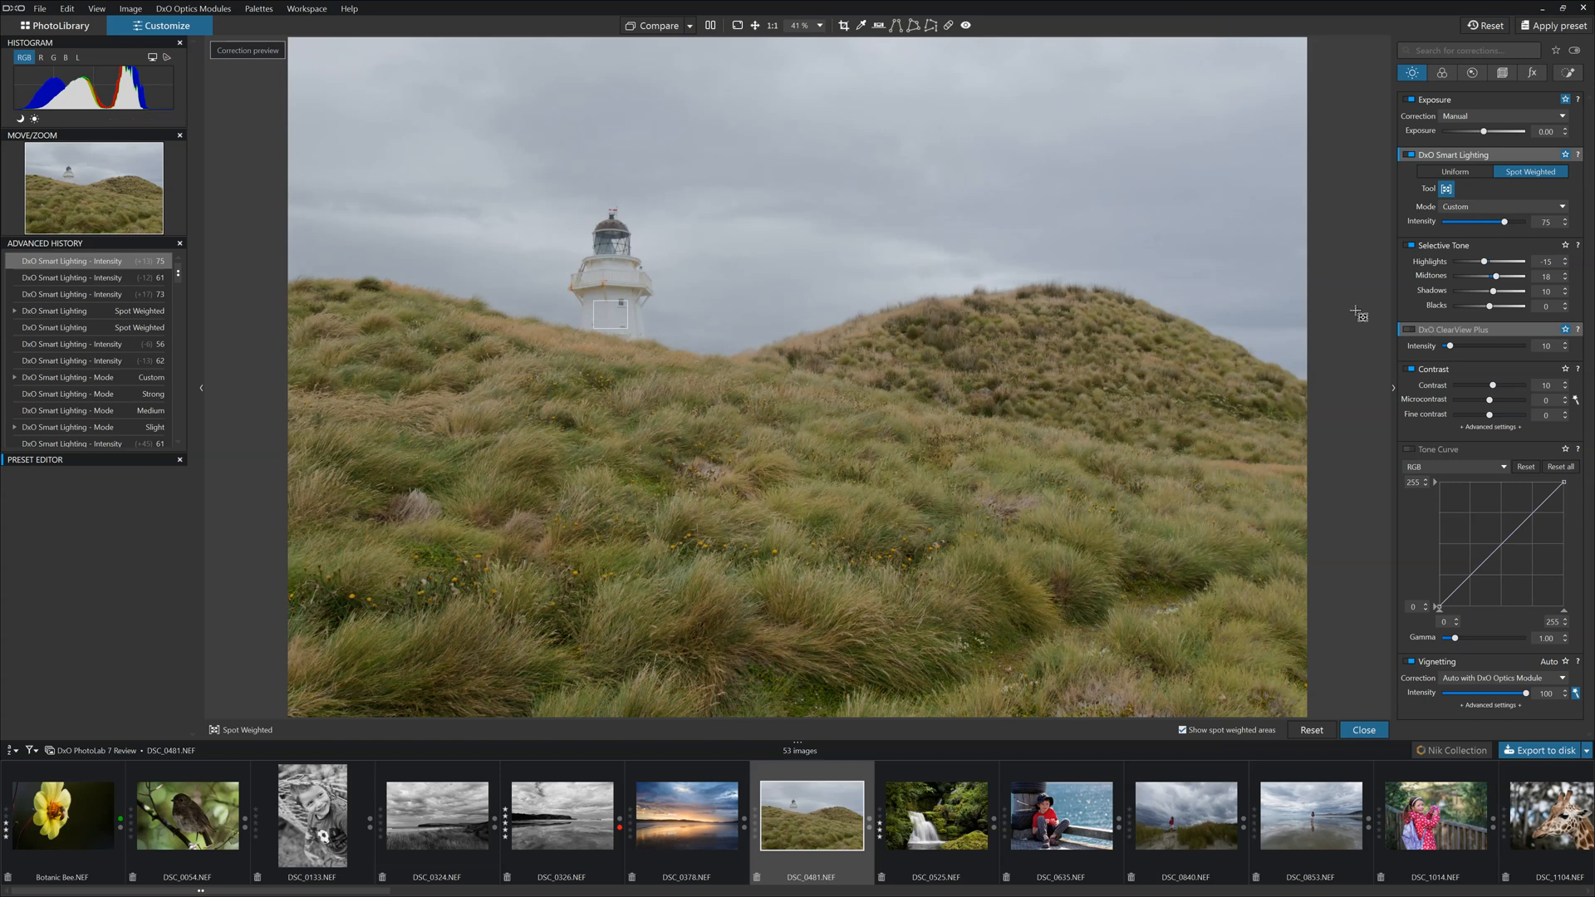
mouse_move(1491, 545)
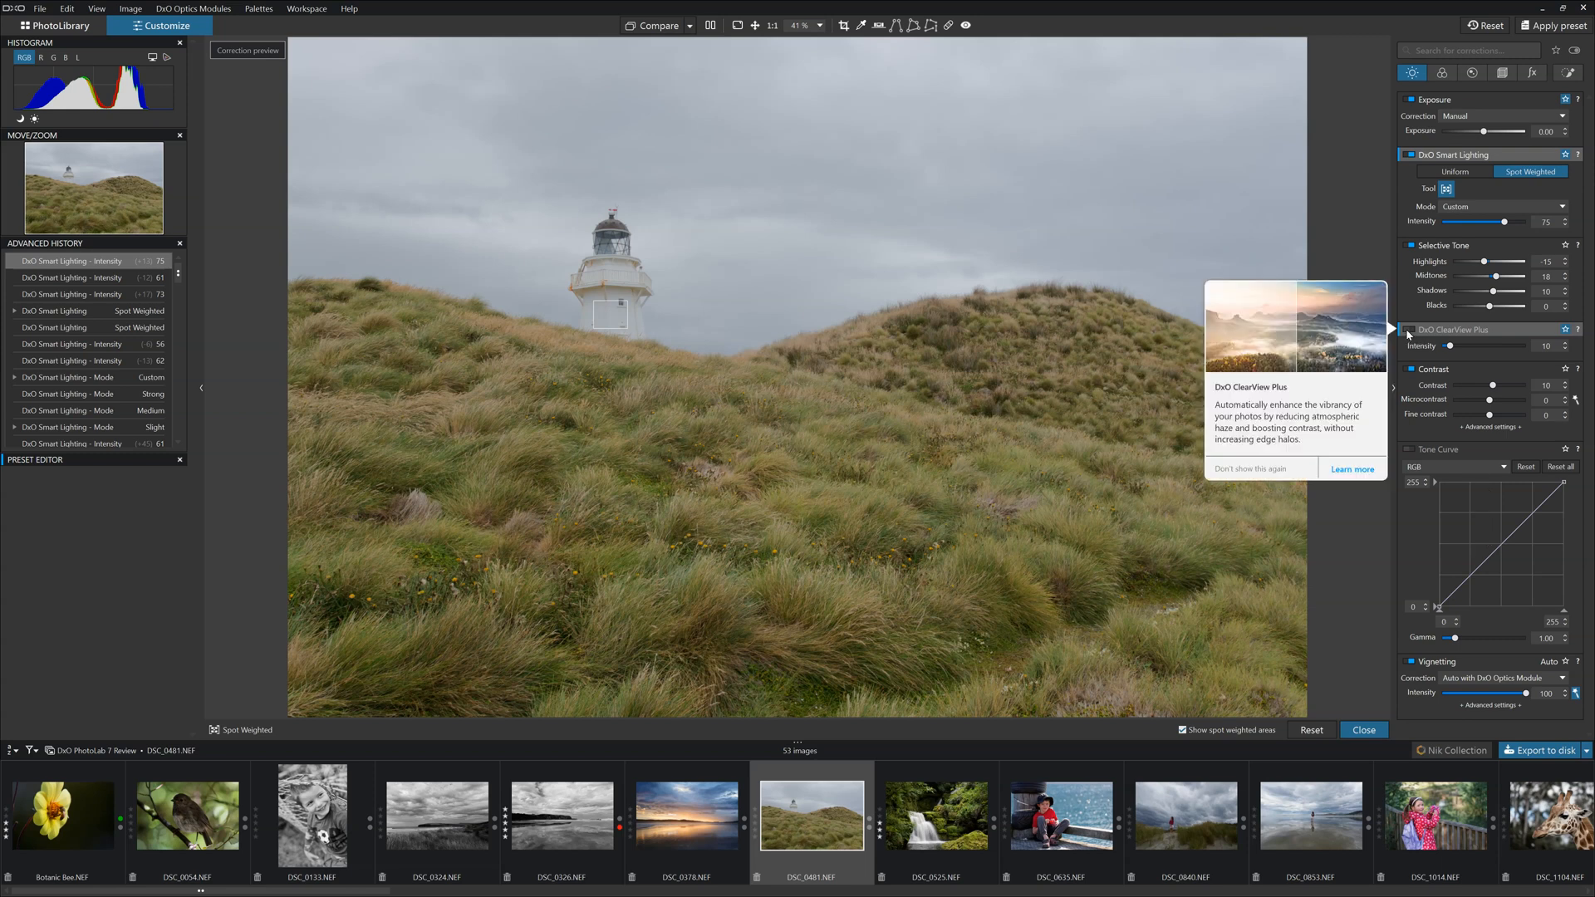
Turn on ClearView Plus haze reduction, settling at intensity 32
left_click(1412, 330)
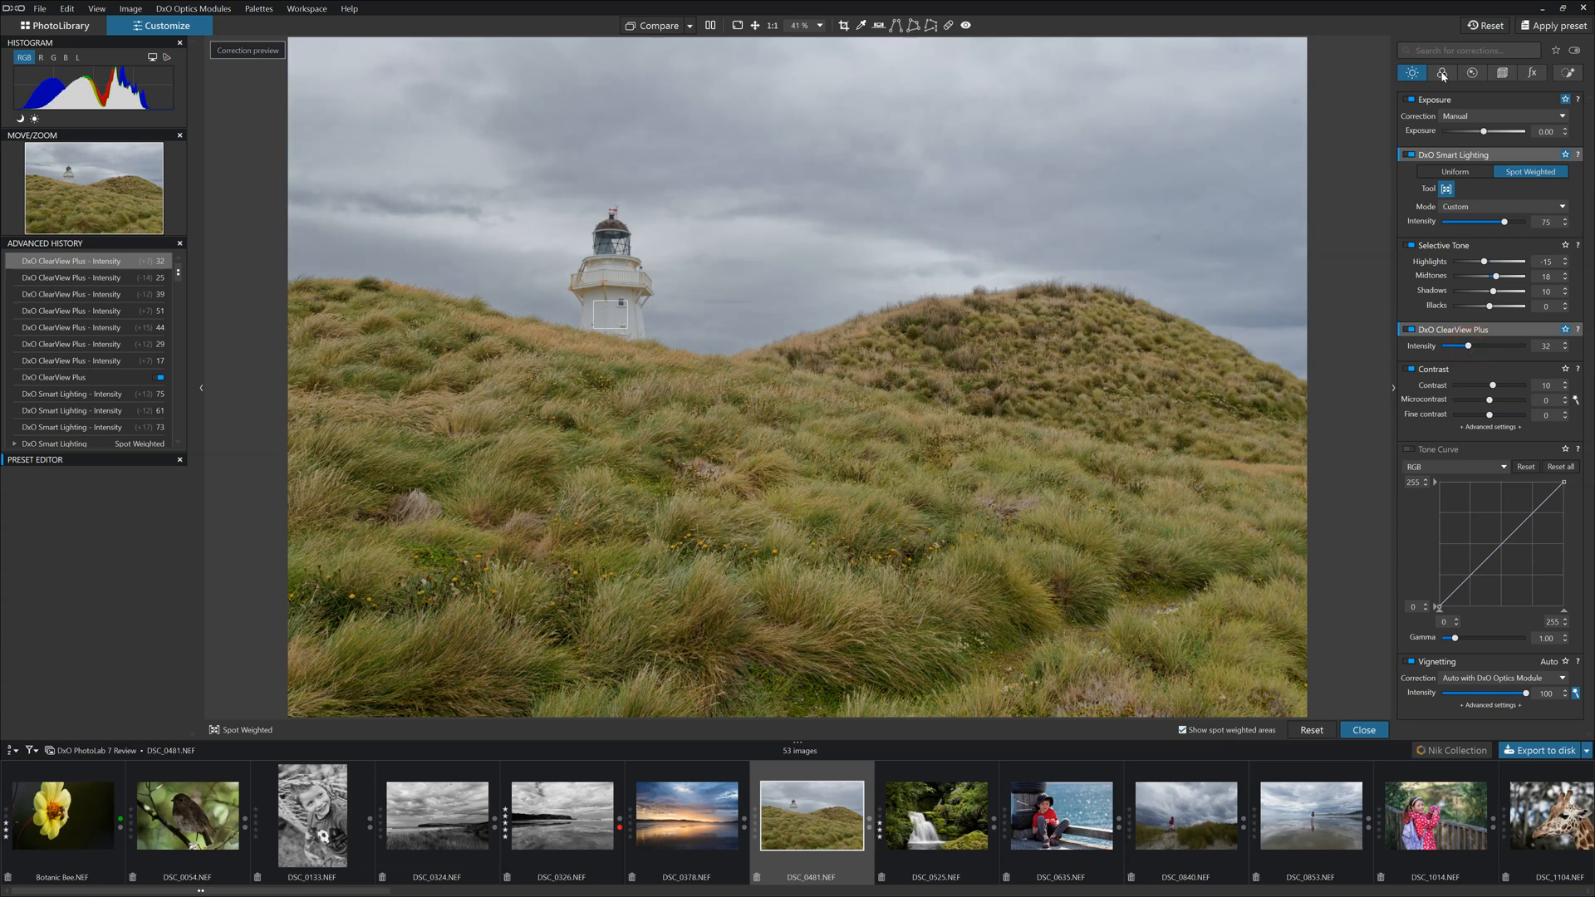
Bring up the Color palette's HSL controls to desaturate the grass
left_click(1441, 72)
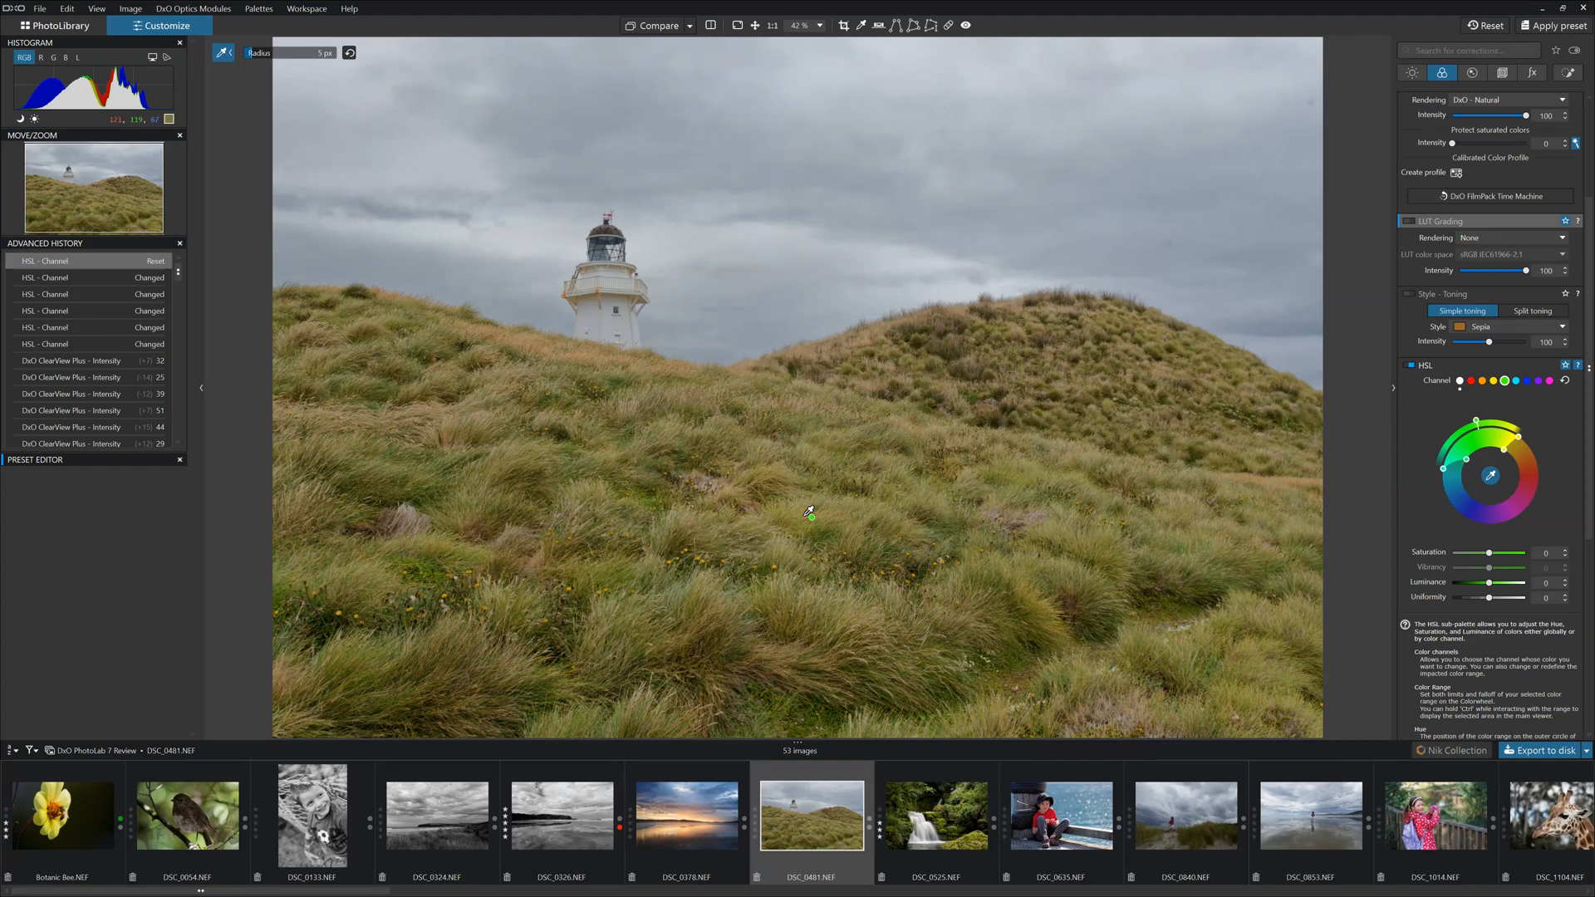
mouse_move(811, 485)
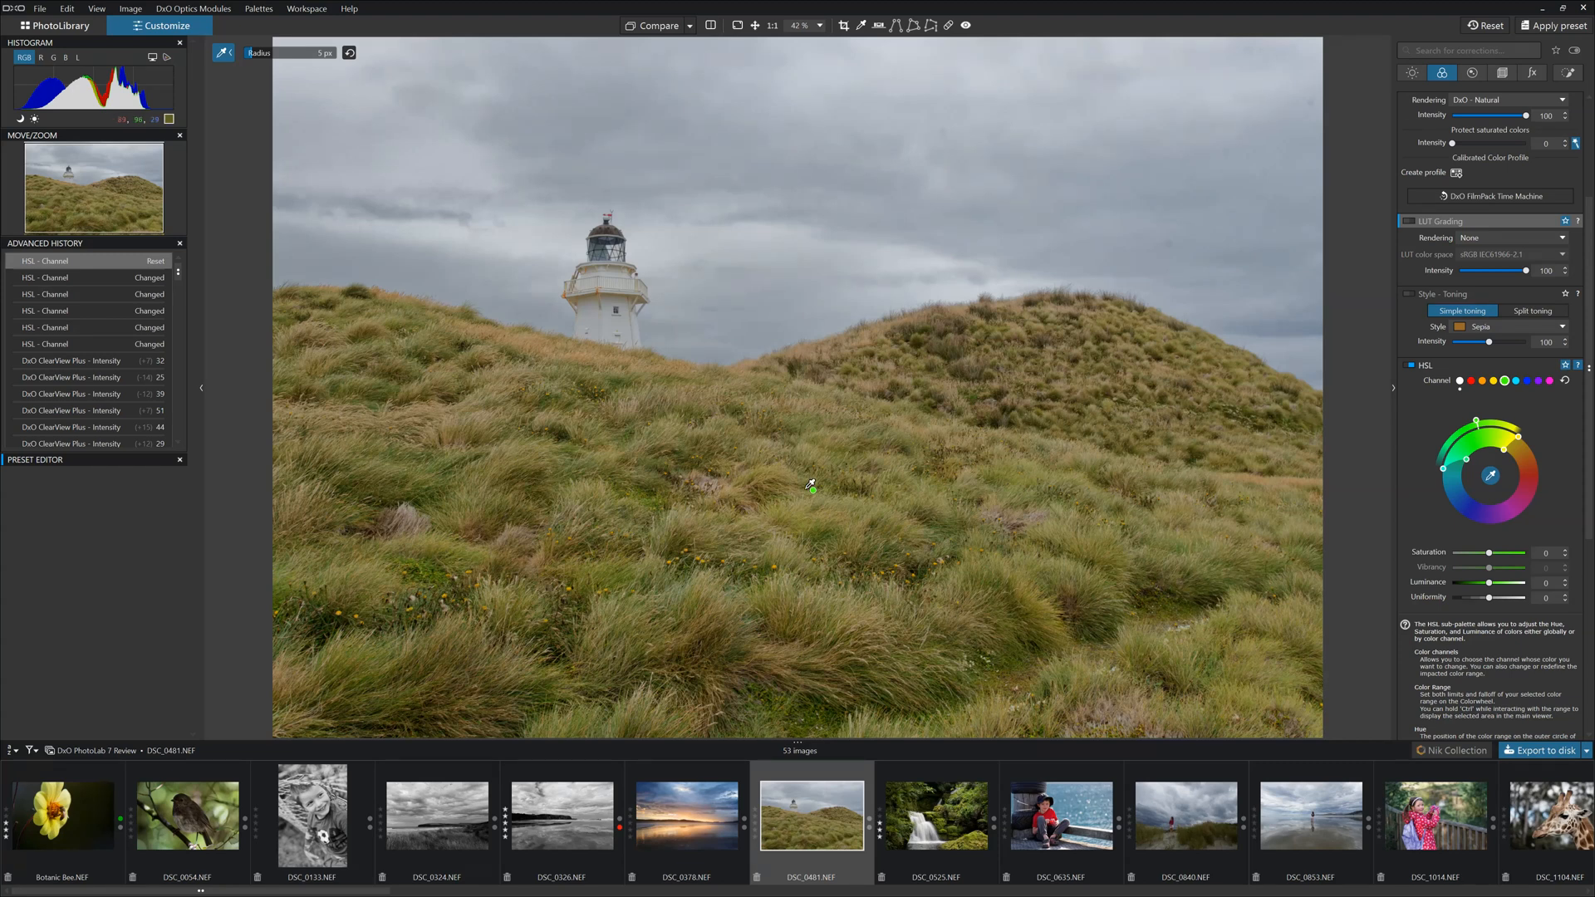
mouse_move(810, 485)
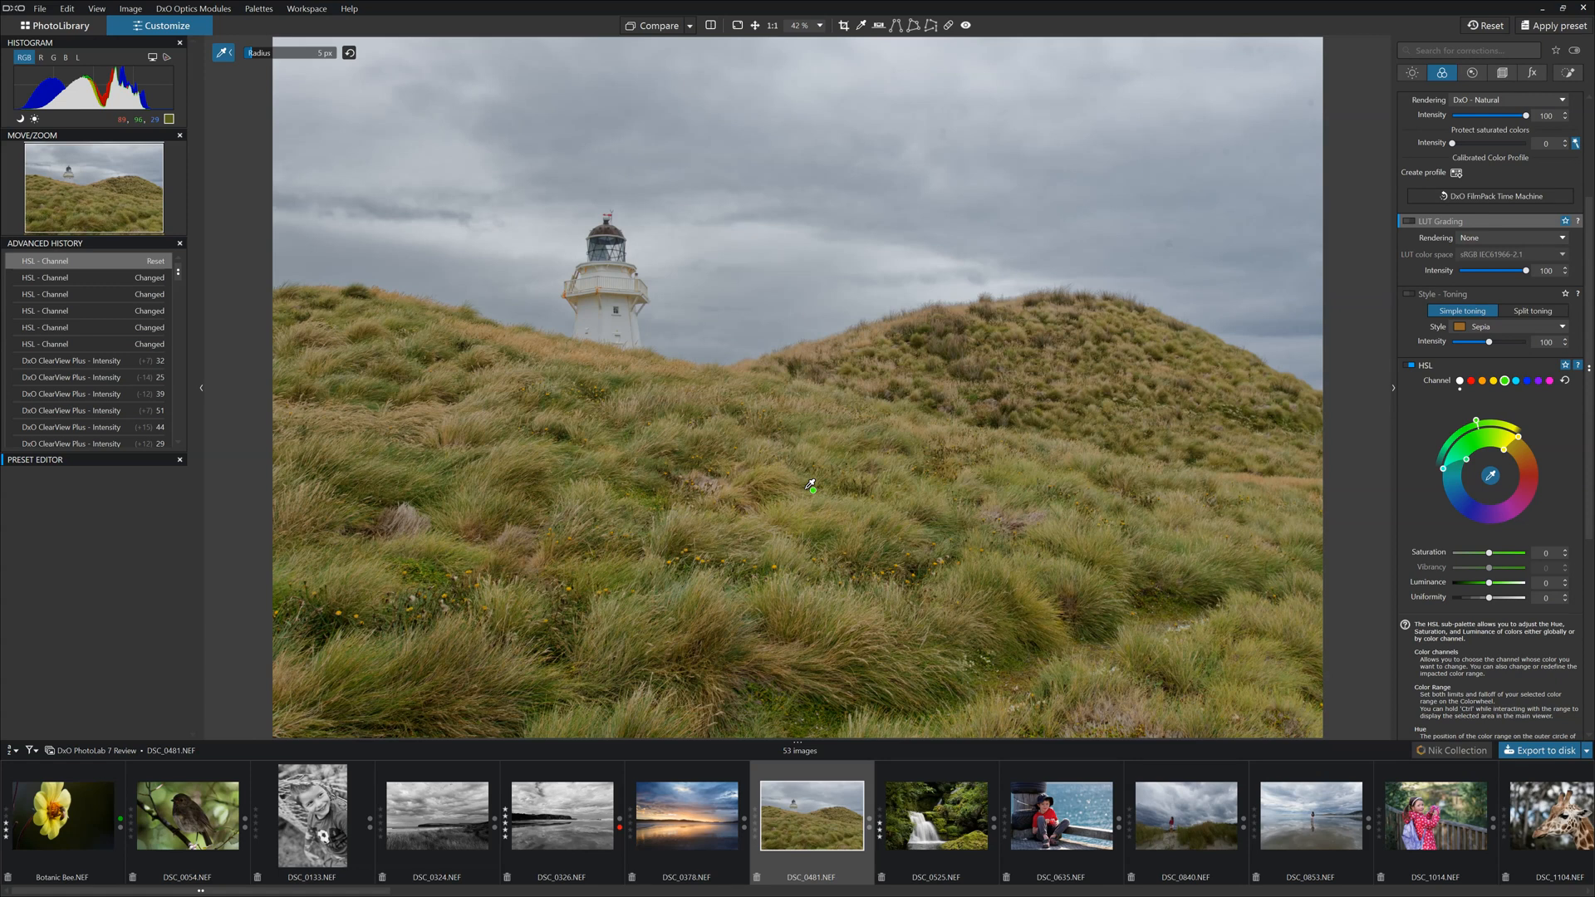
mouse_move(837, 448)
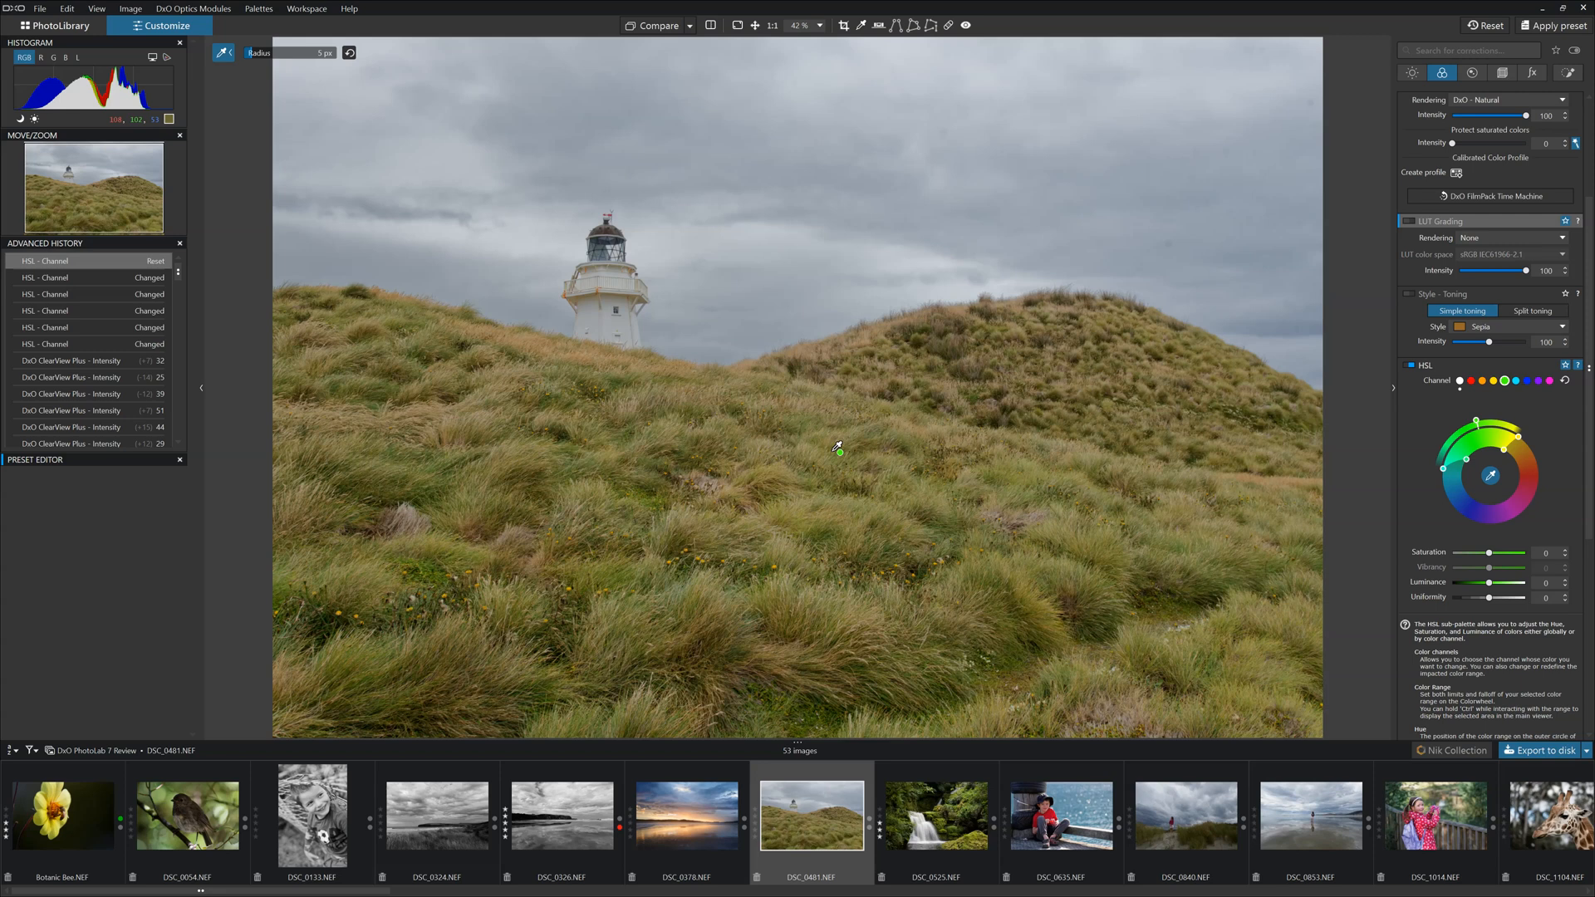
mouse_move(1456, 409)
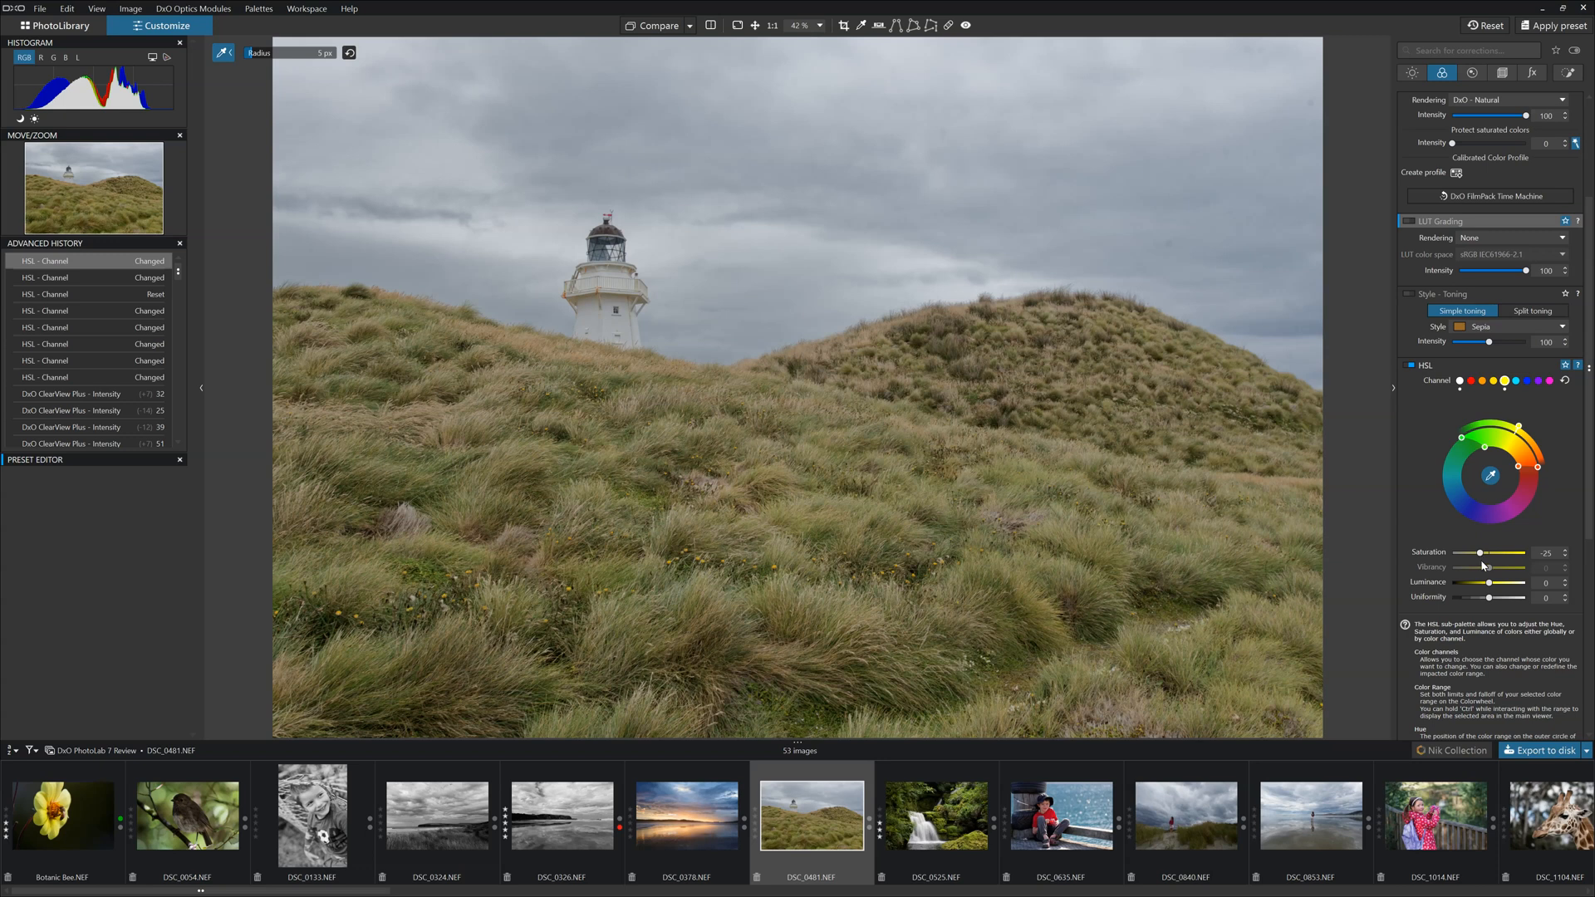
mouse_move(1487, 590)
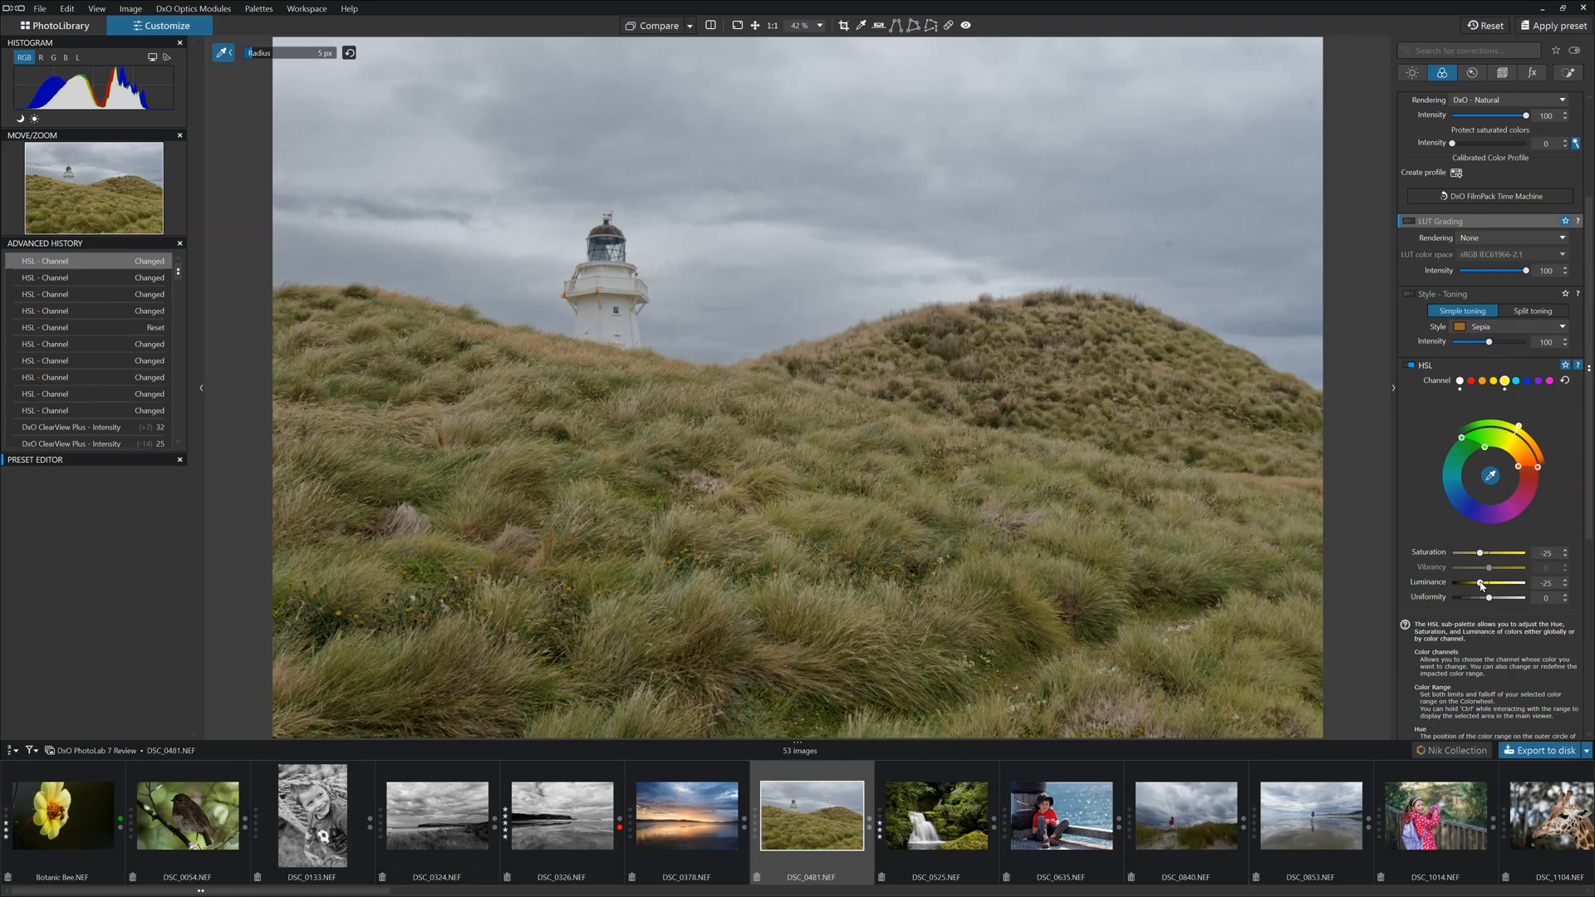
mouse_move(1456, 612)
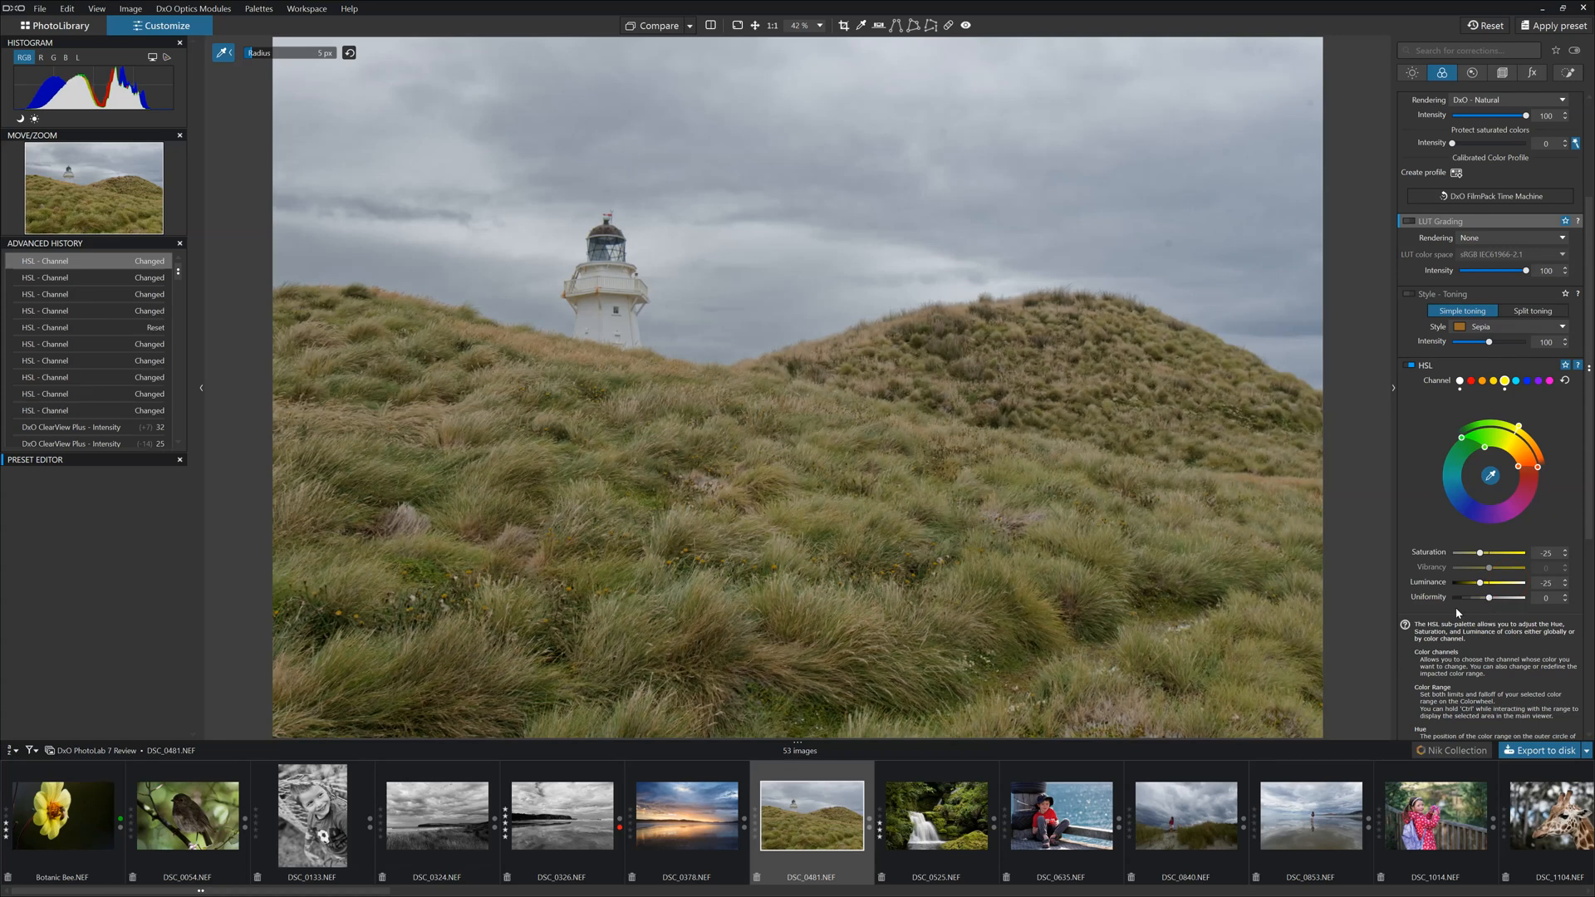
mouse_move(789, 380)
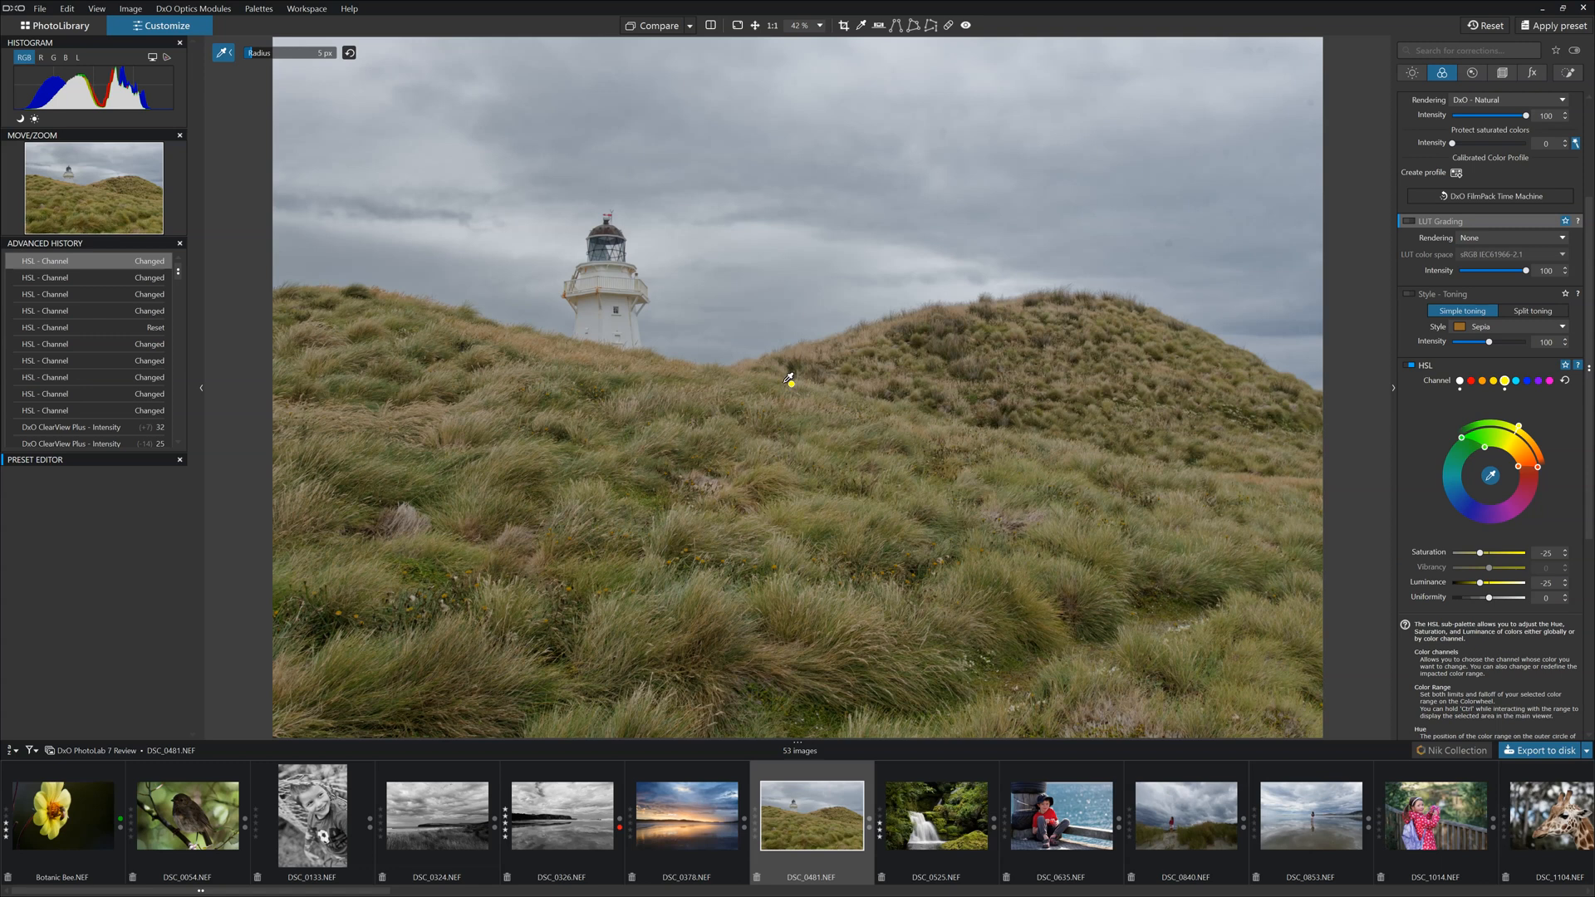
mouse_move(602, 359)
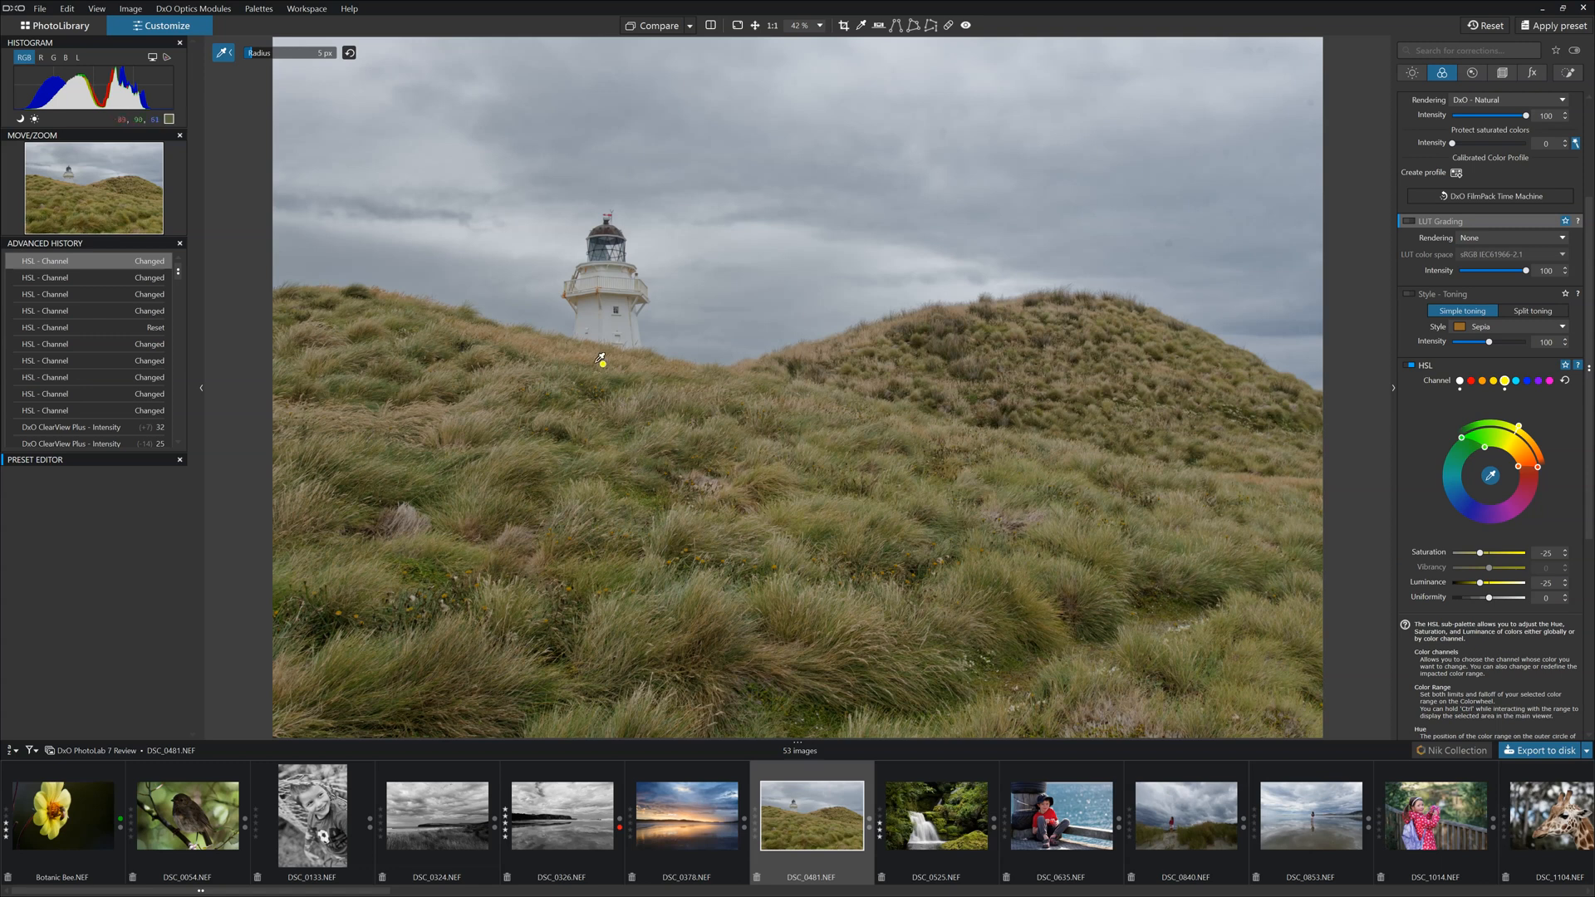
mouse_move(558, 343)
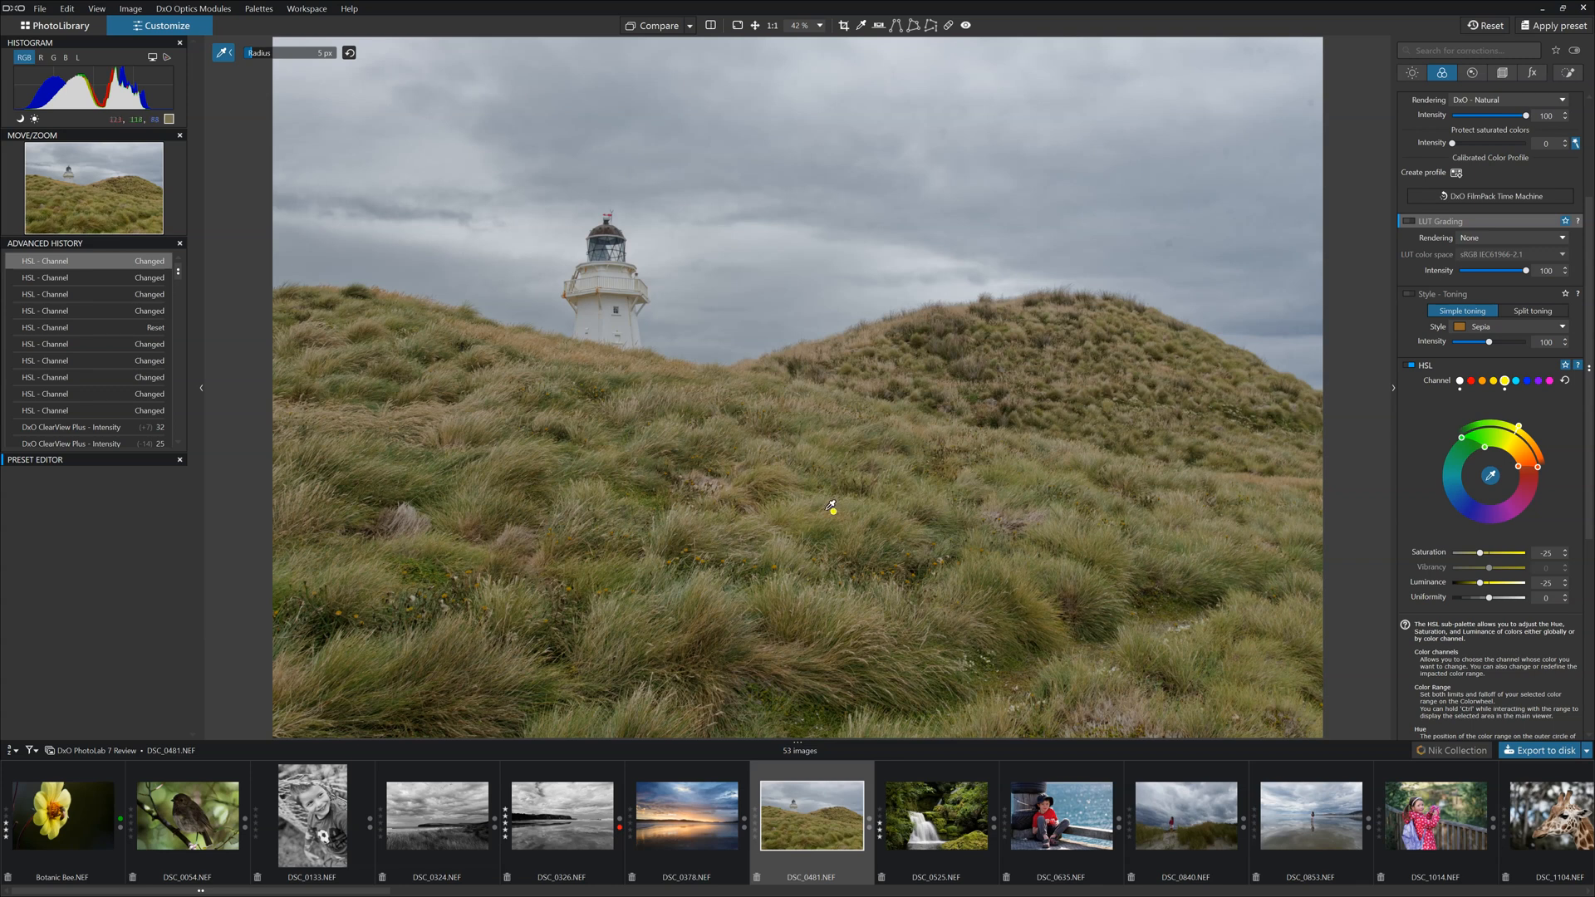
mouse_move(903, 530)
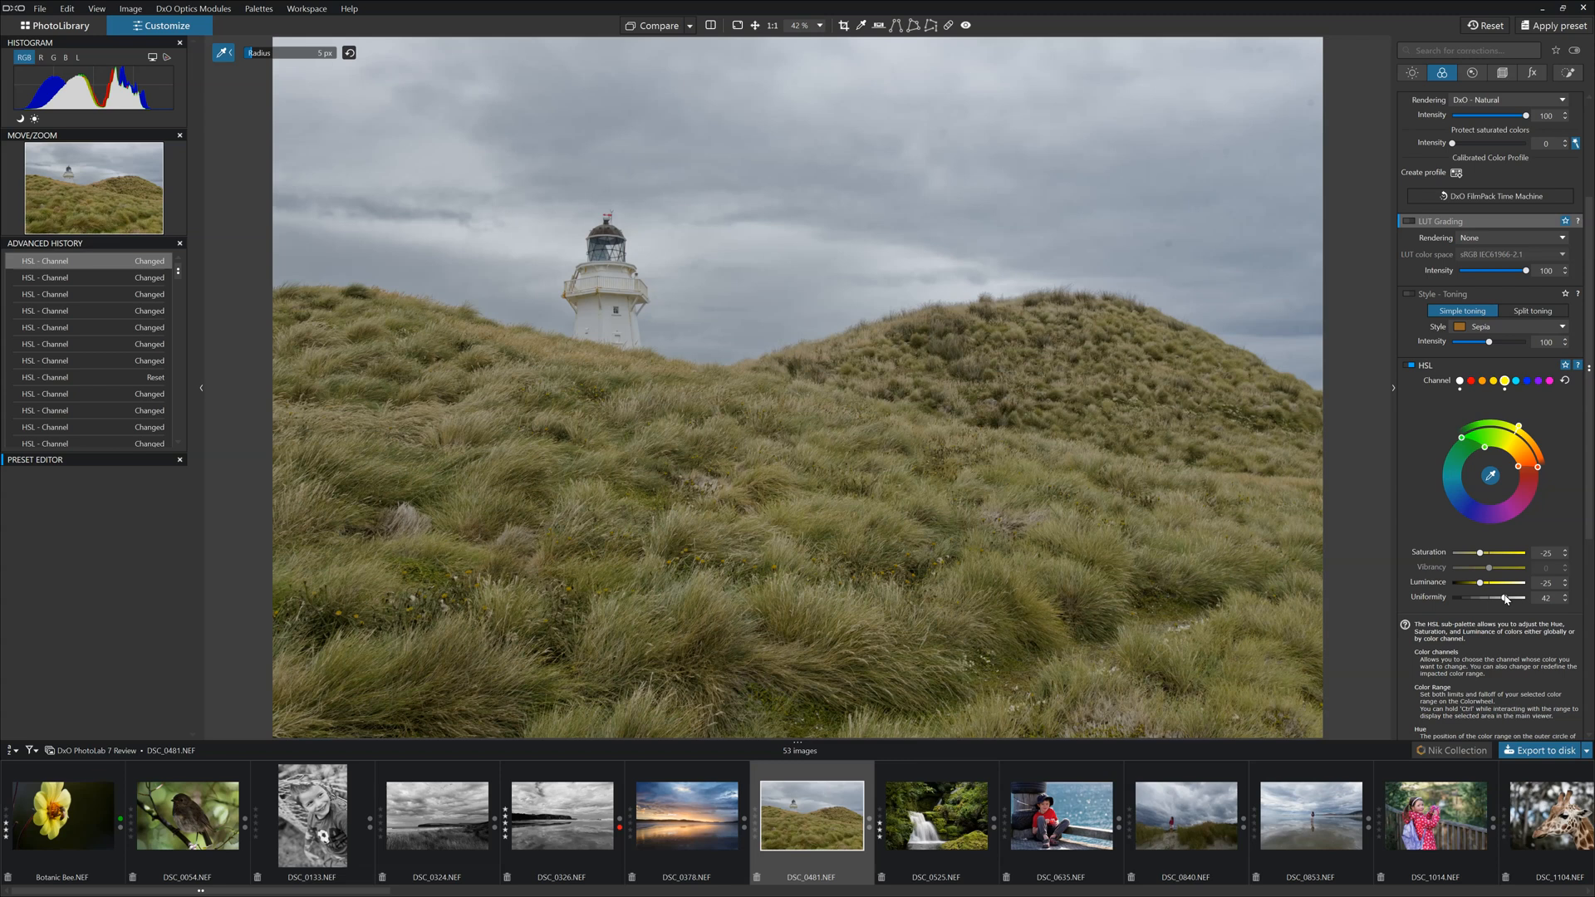
Scroll through the HSL settings for the grass channel's Uniformity slider
scroll("down", 3)
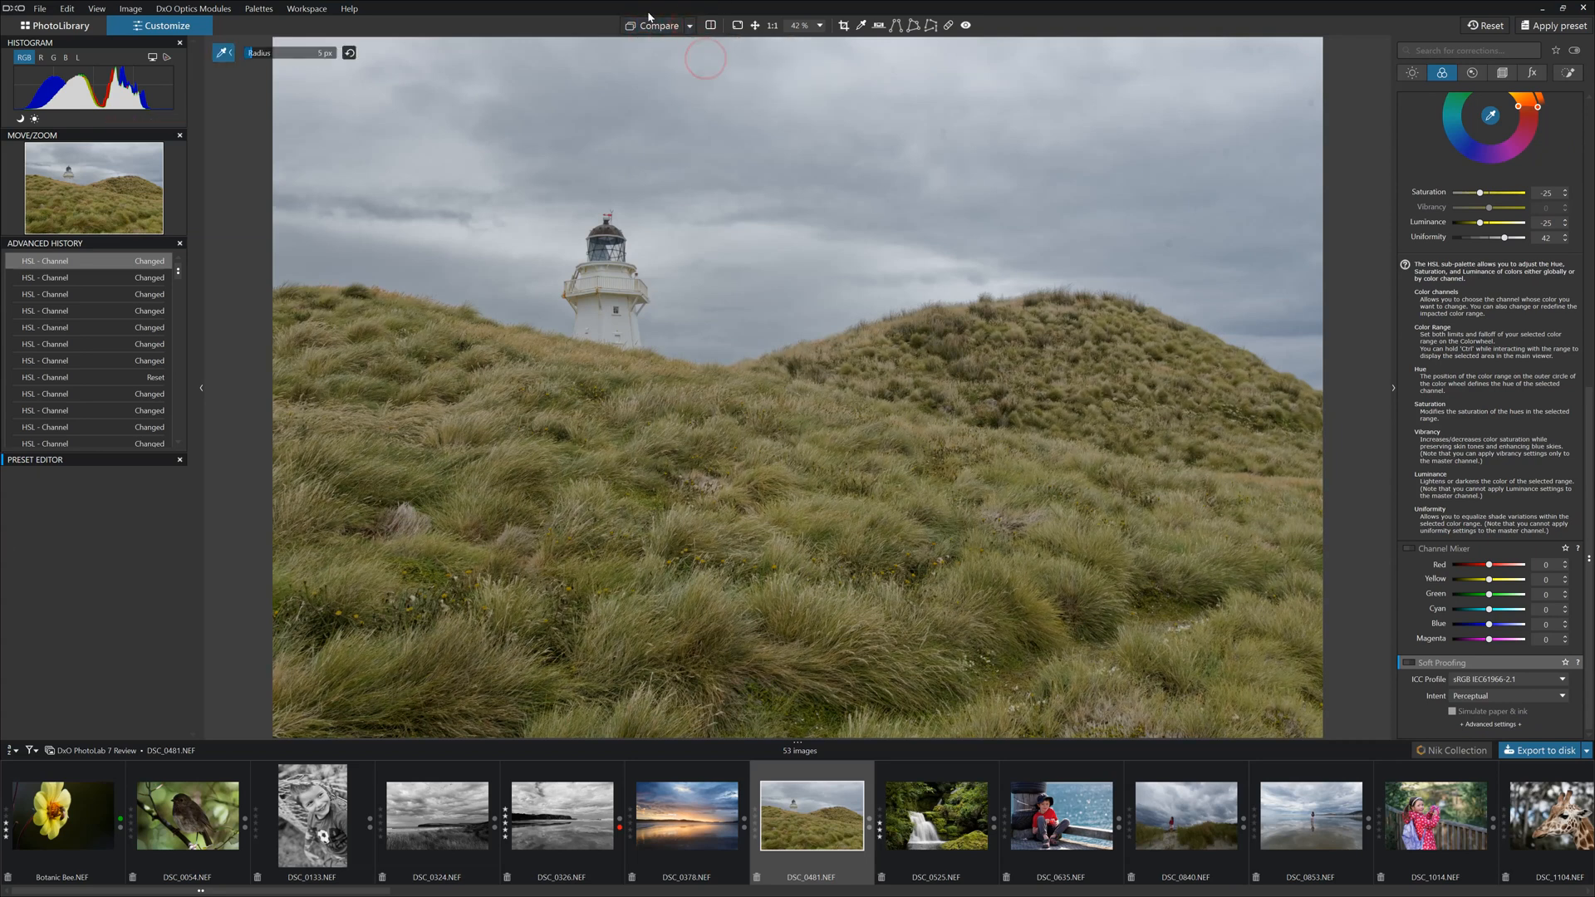
left_click(656, 25)
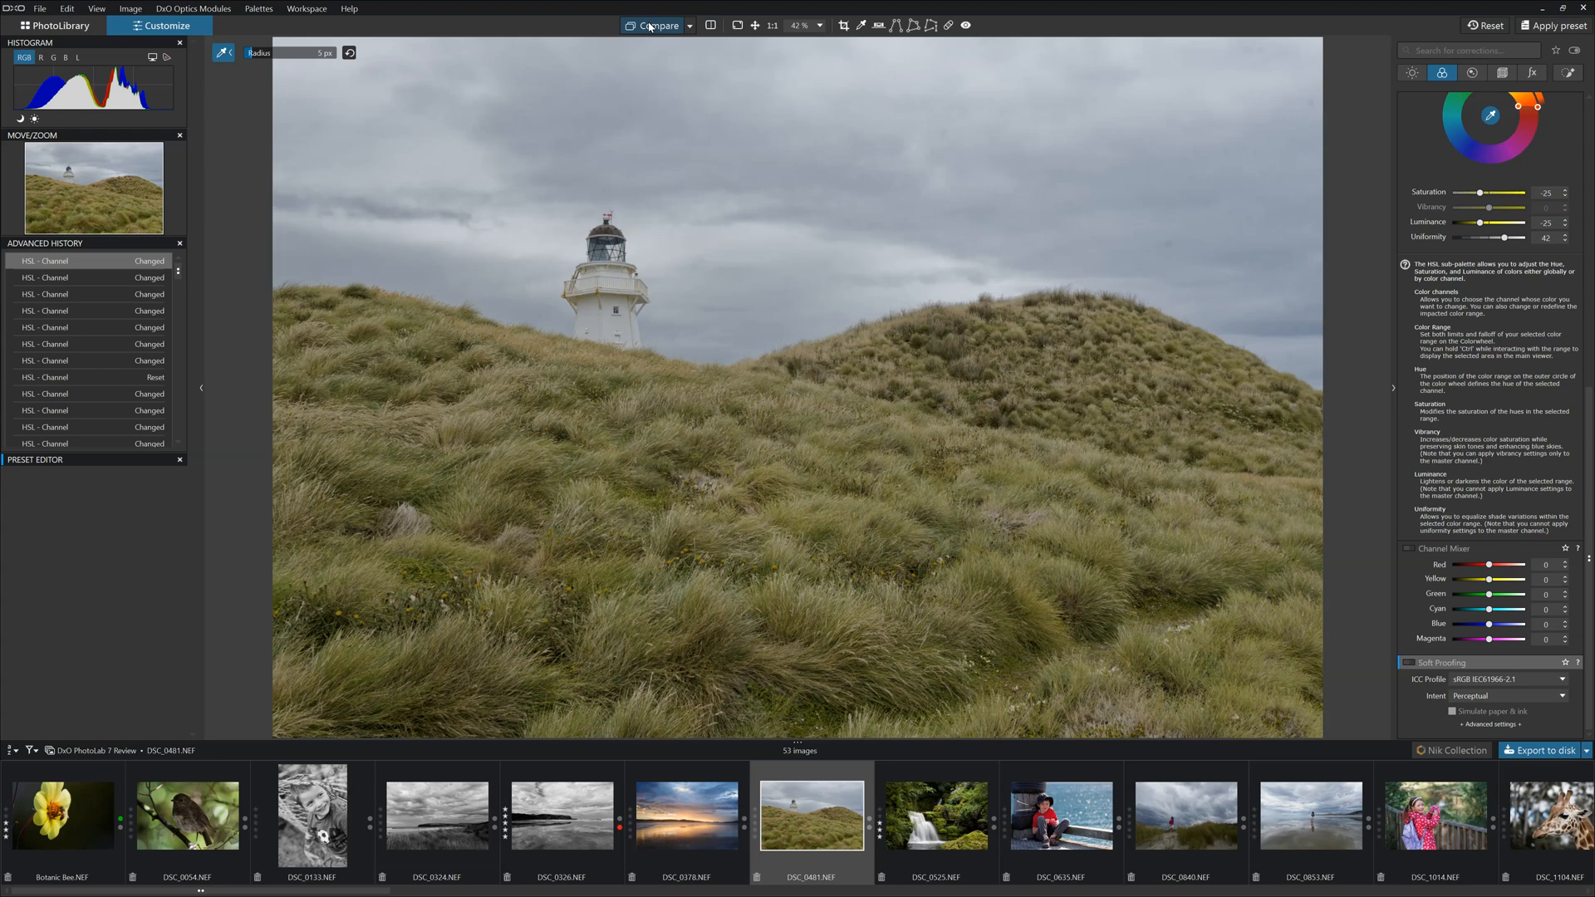
mouse_move(1555, 73)
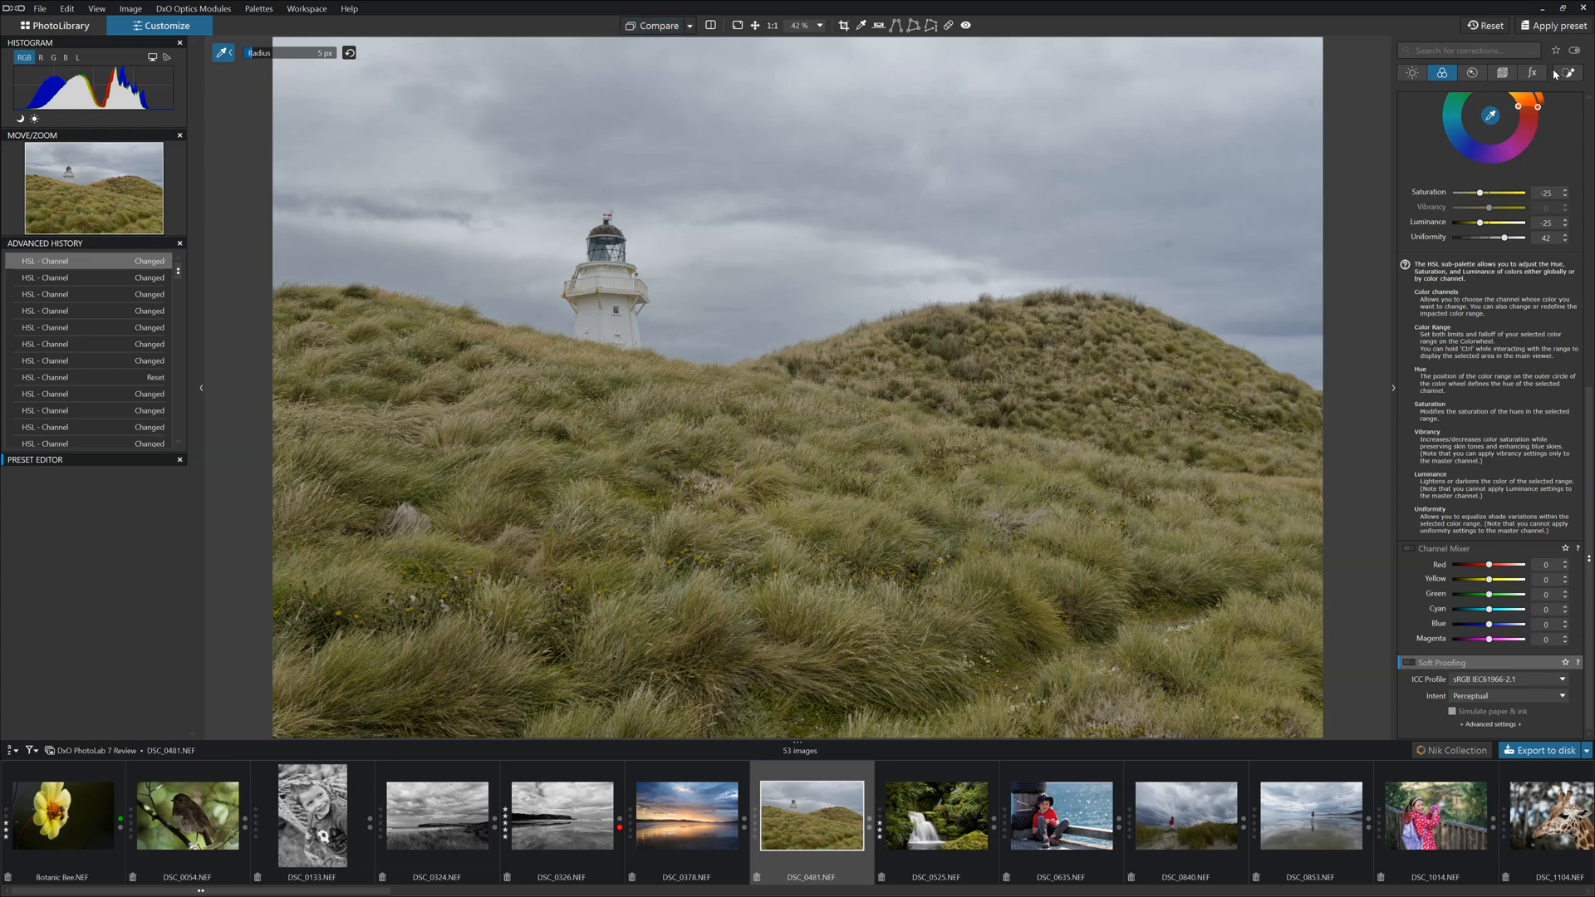
mouse_move(1504, 73)
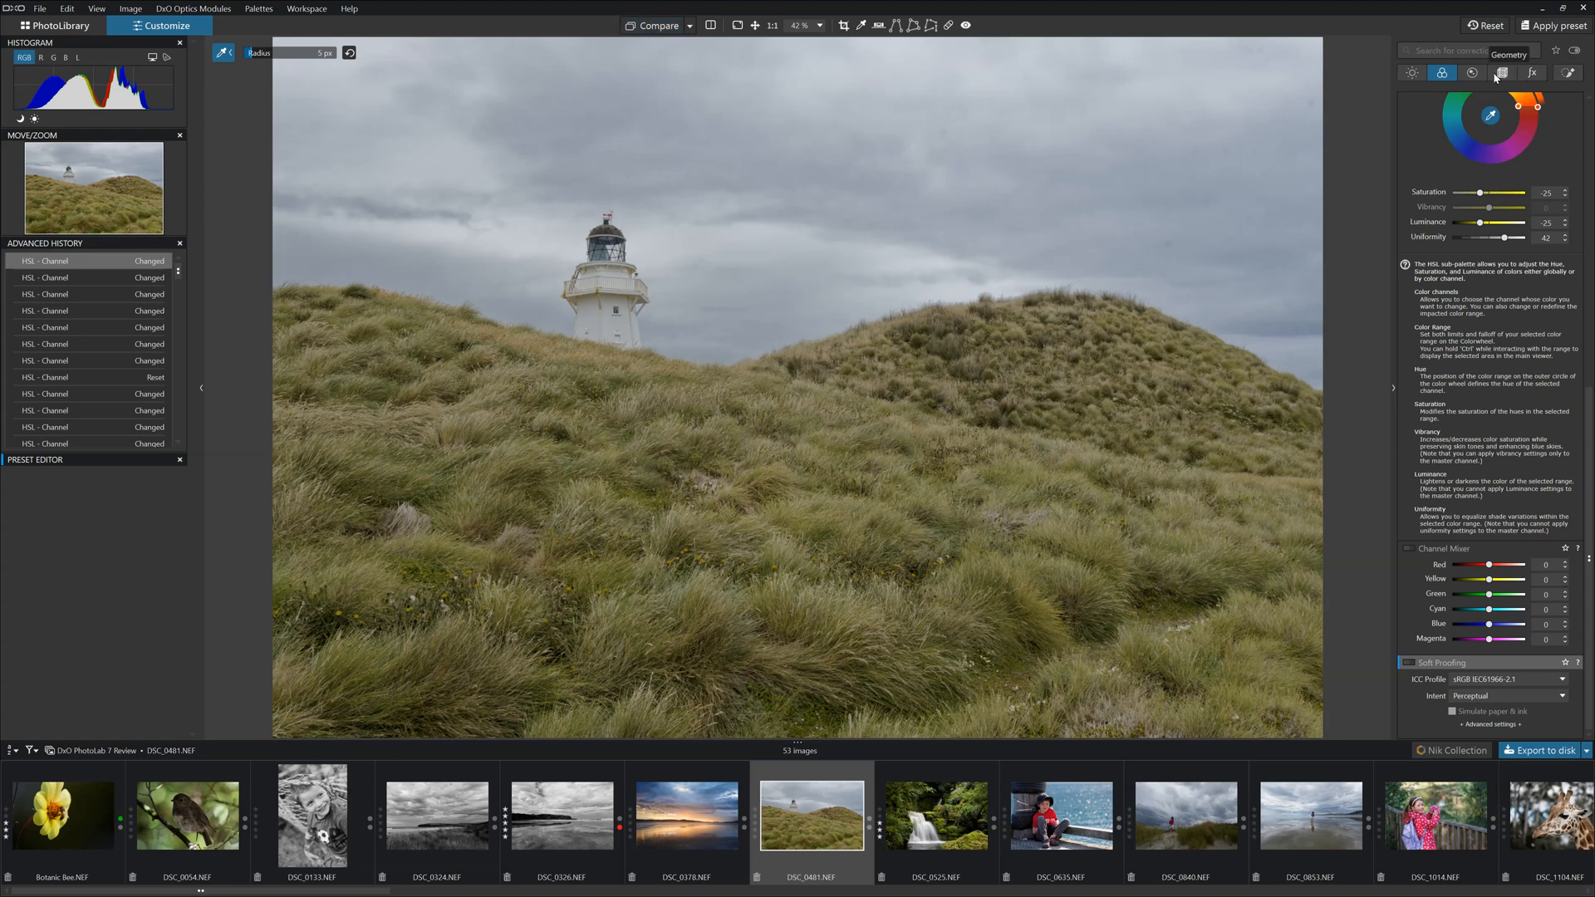
Add a graduated filter from Local Adjustments along the hilltop horizon
left_click(1568, 72)
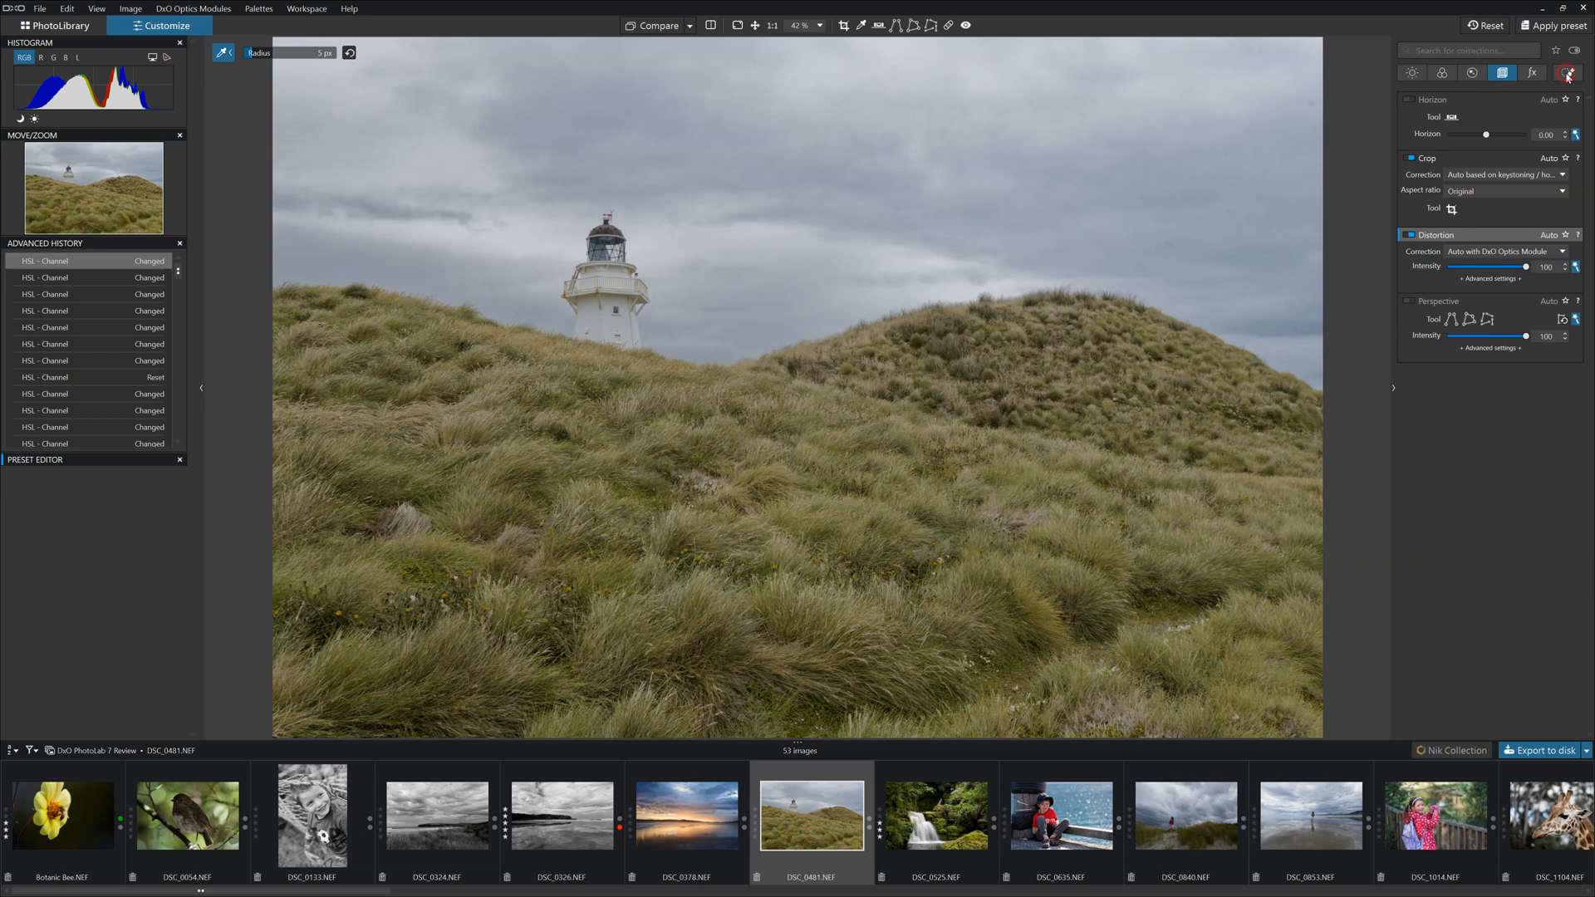
left_click(1567, 72)
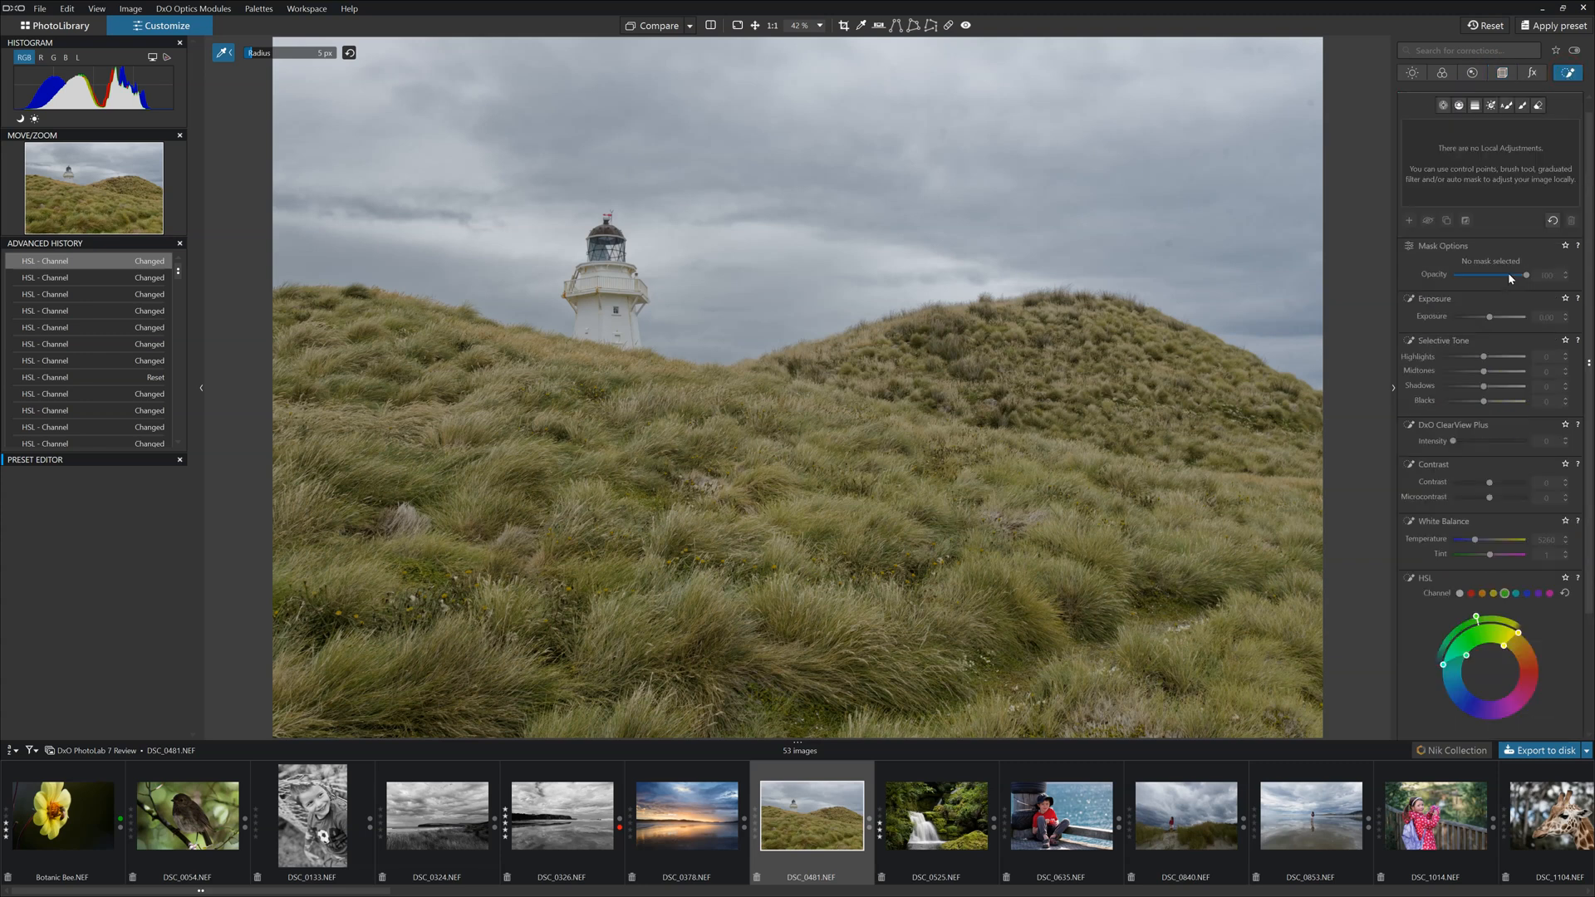
left_click(1413, 99)
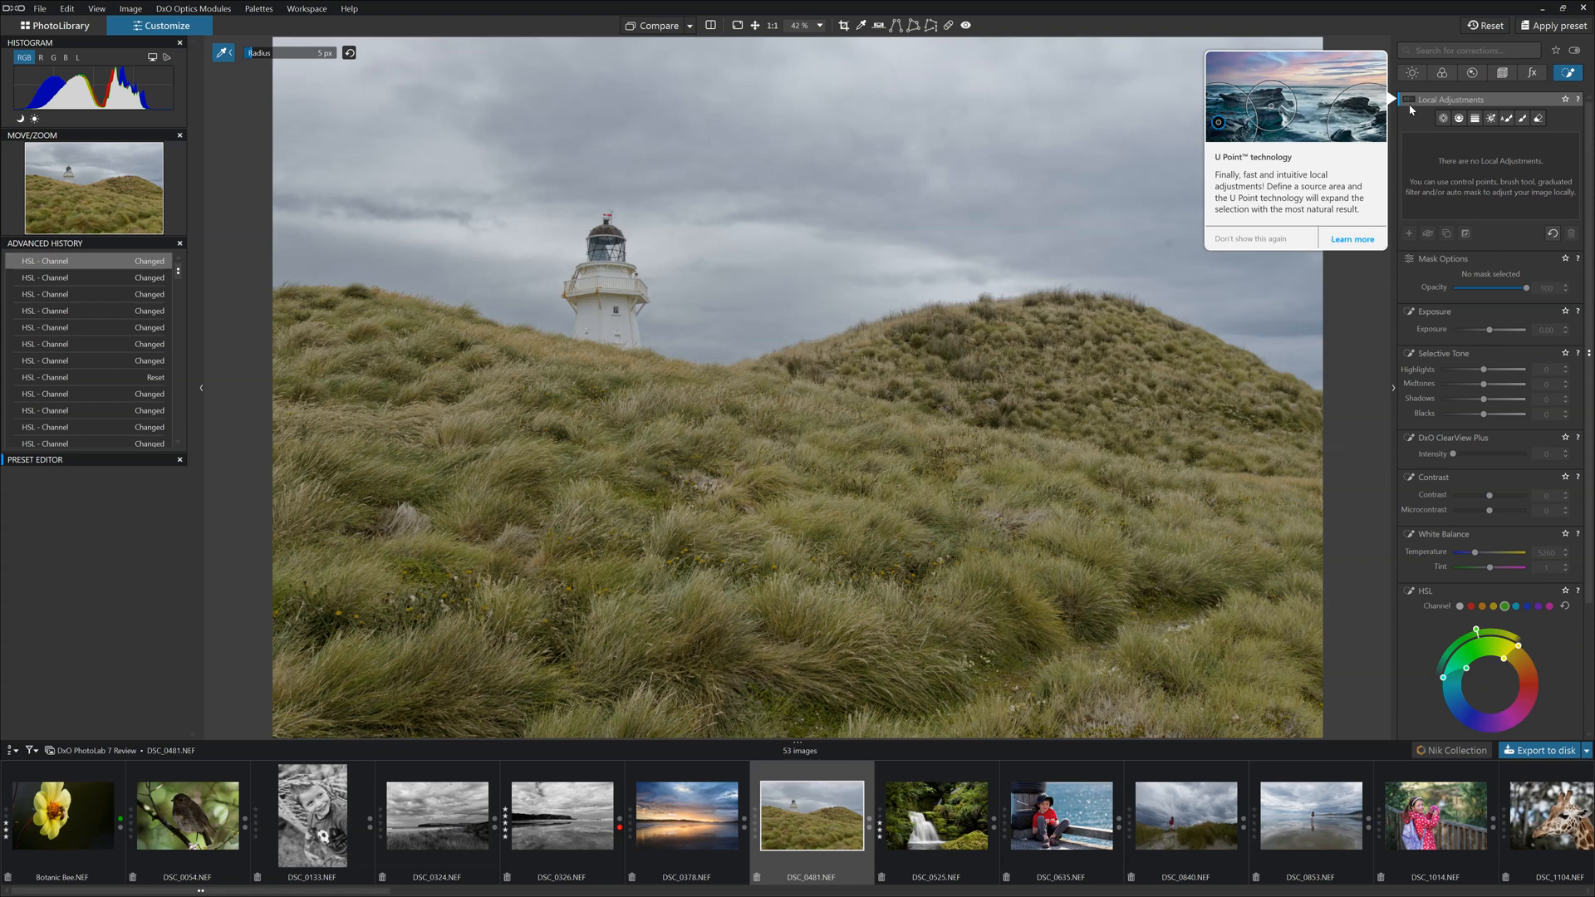
left_click(1410, 99)
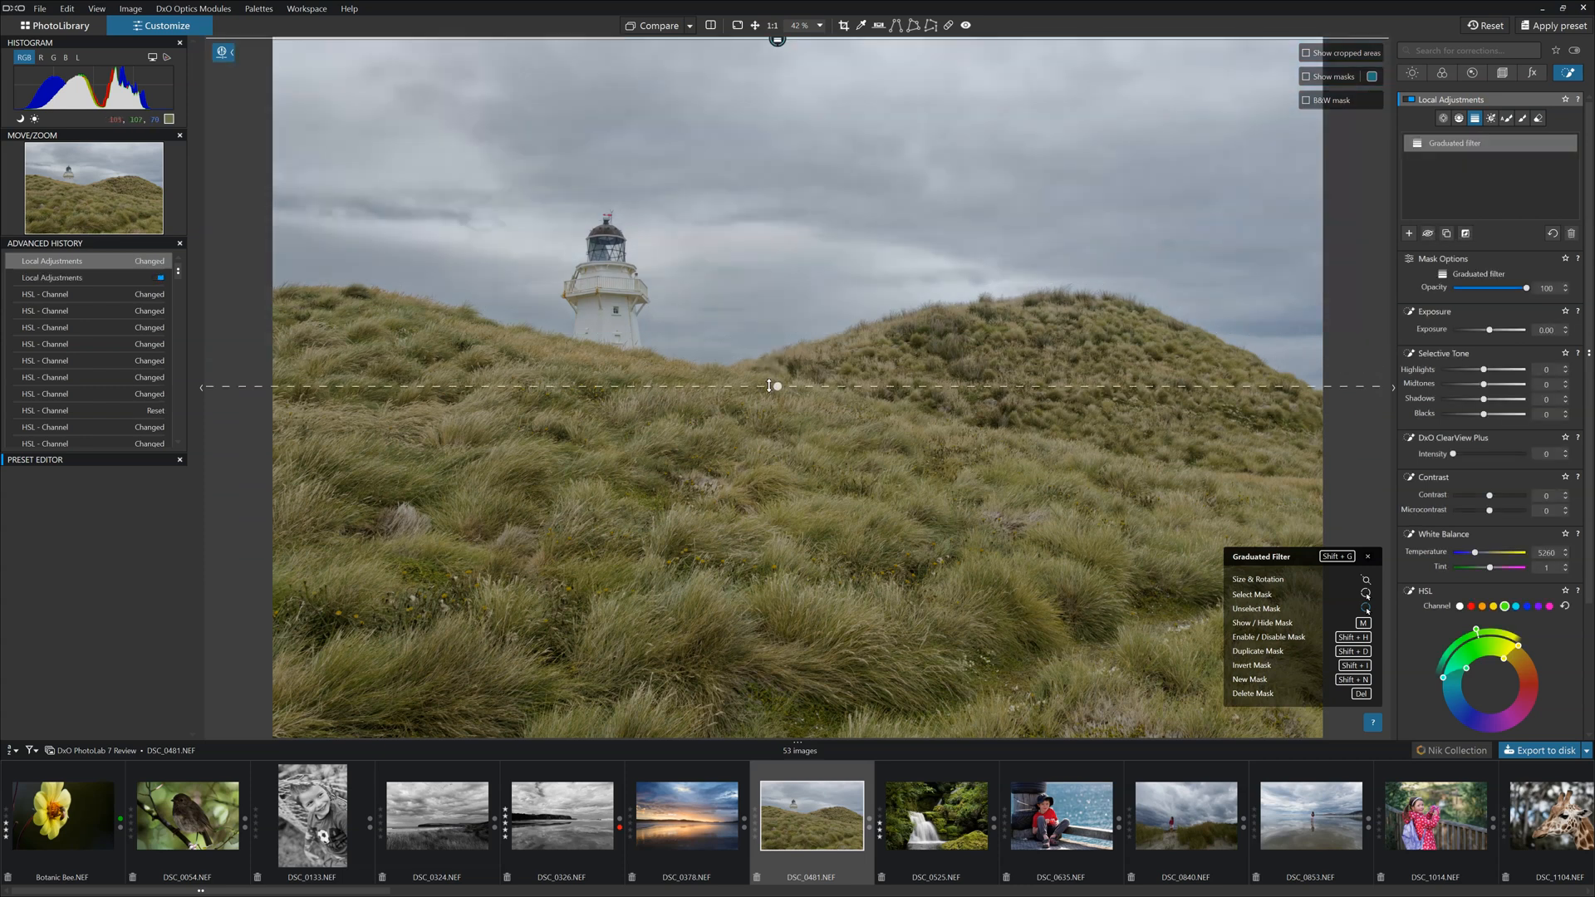
mouse_move(1042, 186)
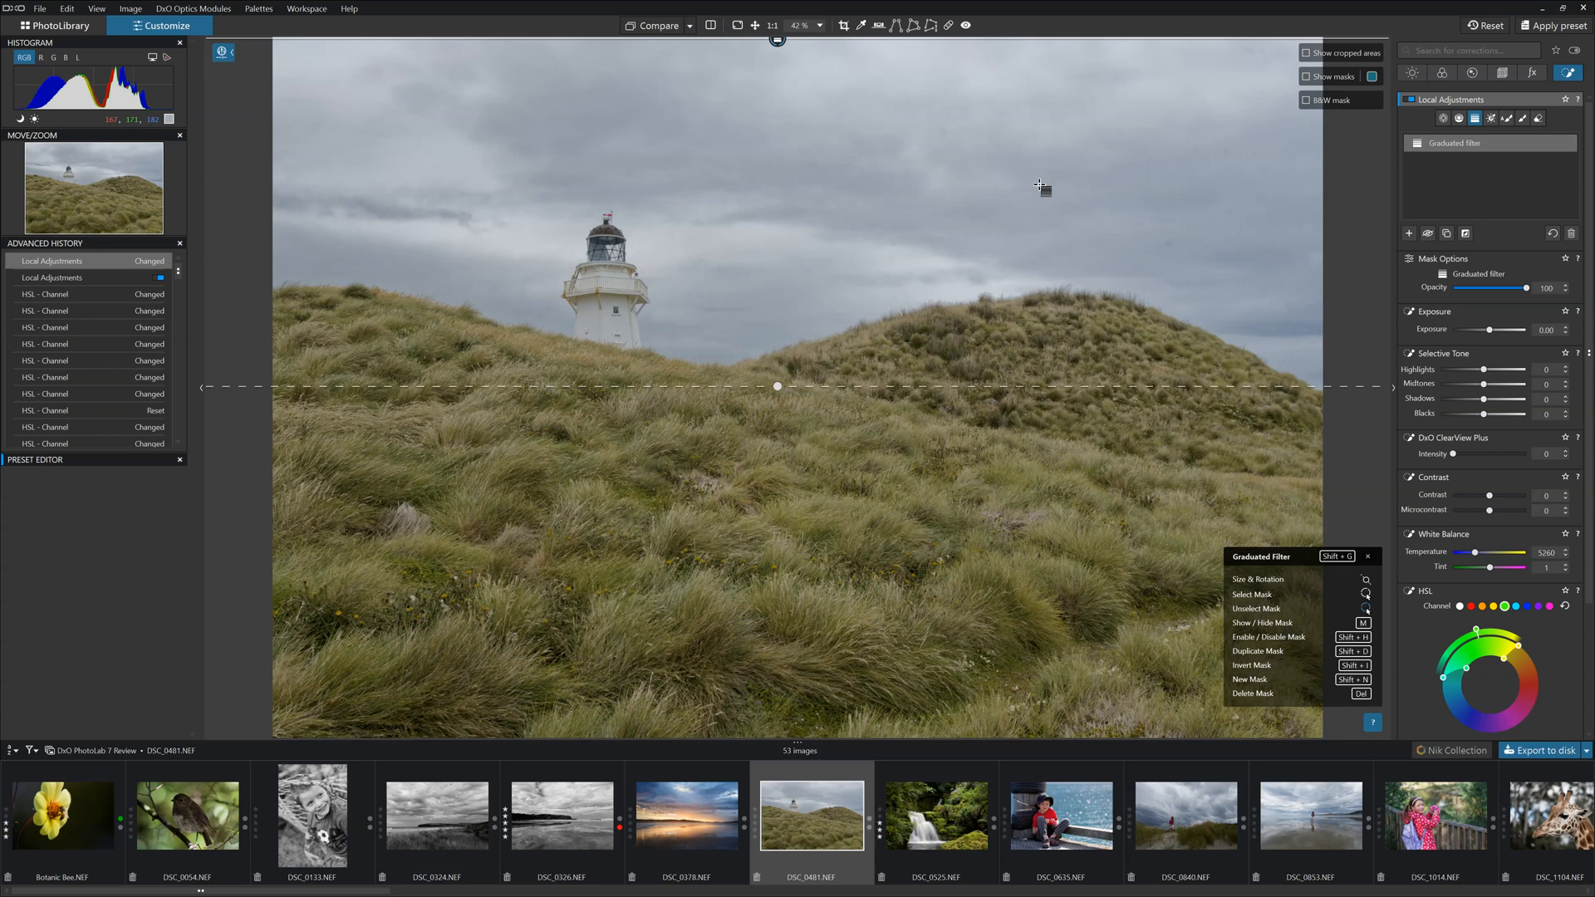
Lower the graduated filter's exposure to -0.78 to darken the sky
left_click(1309, 77)
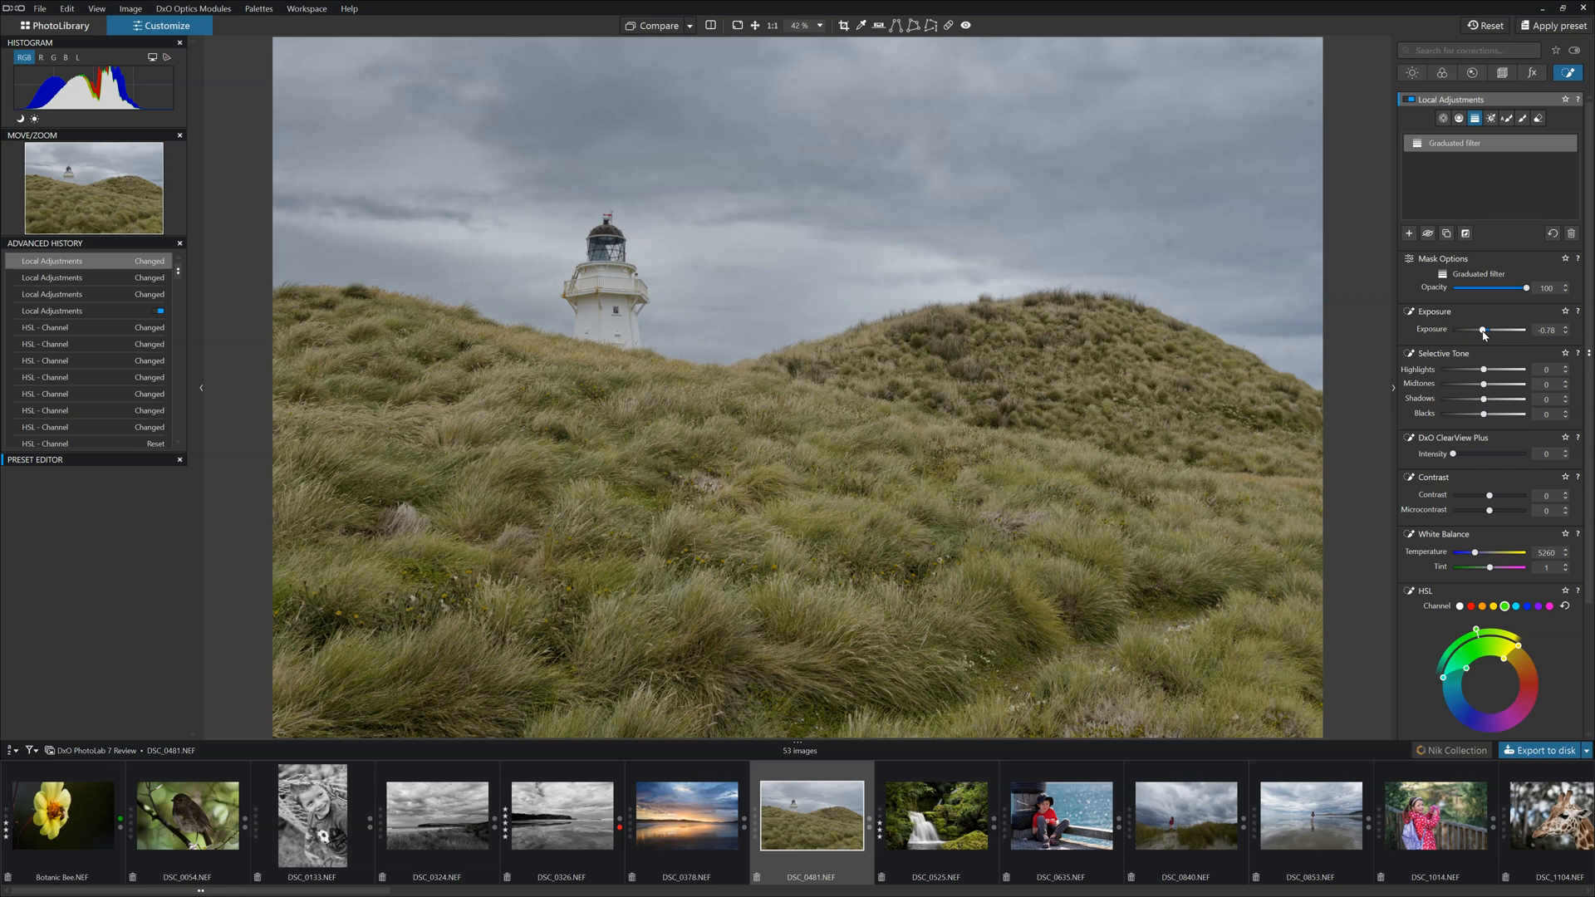
mouse_move(1505, 398)
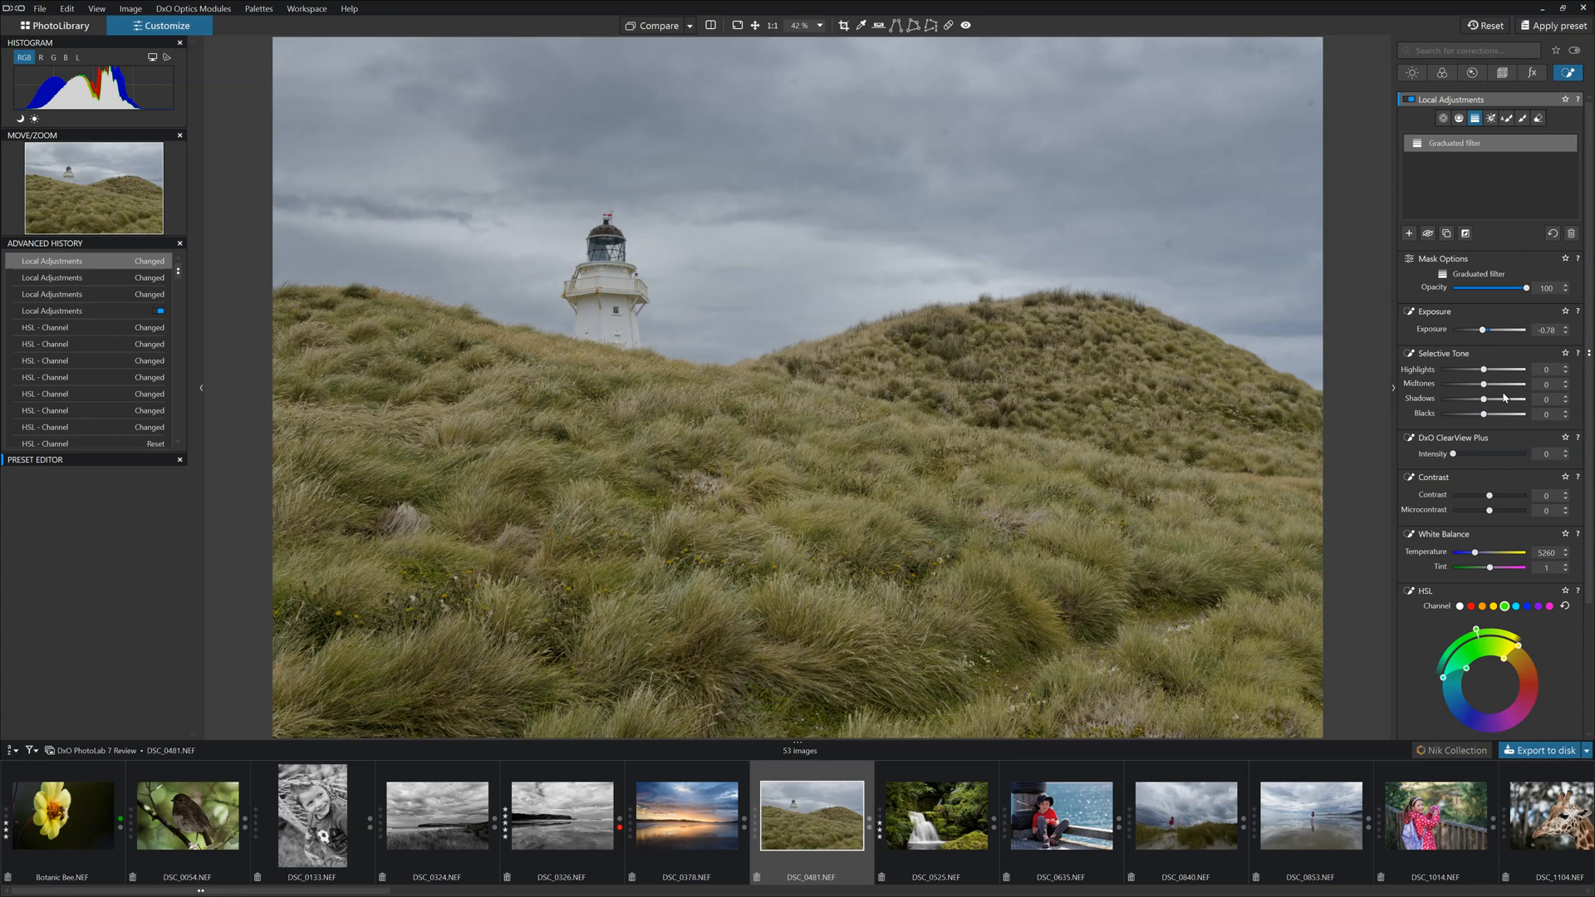
mouse_move(1501, 404)
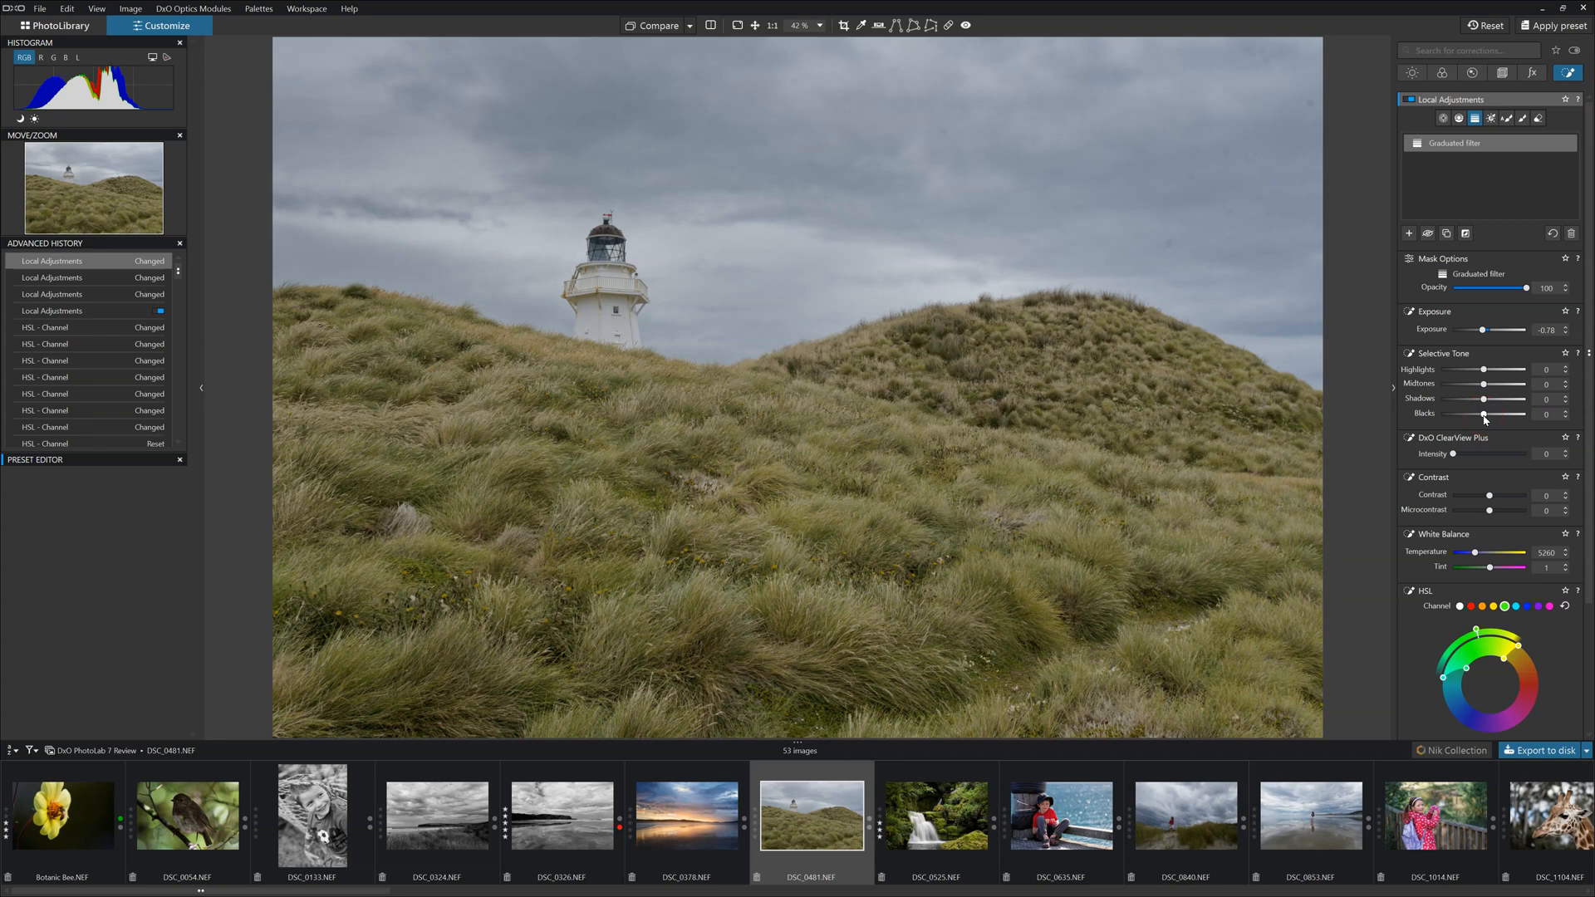
mouse_move(1483, 391)
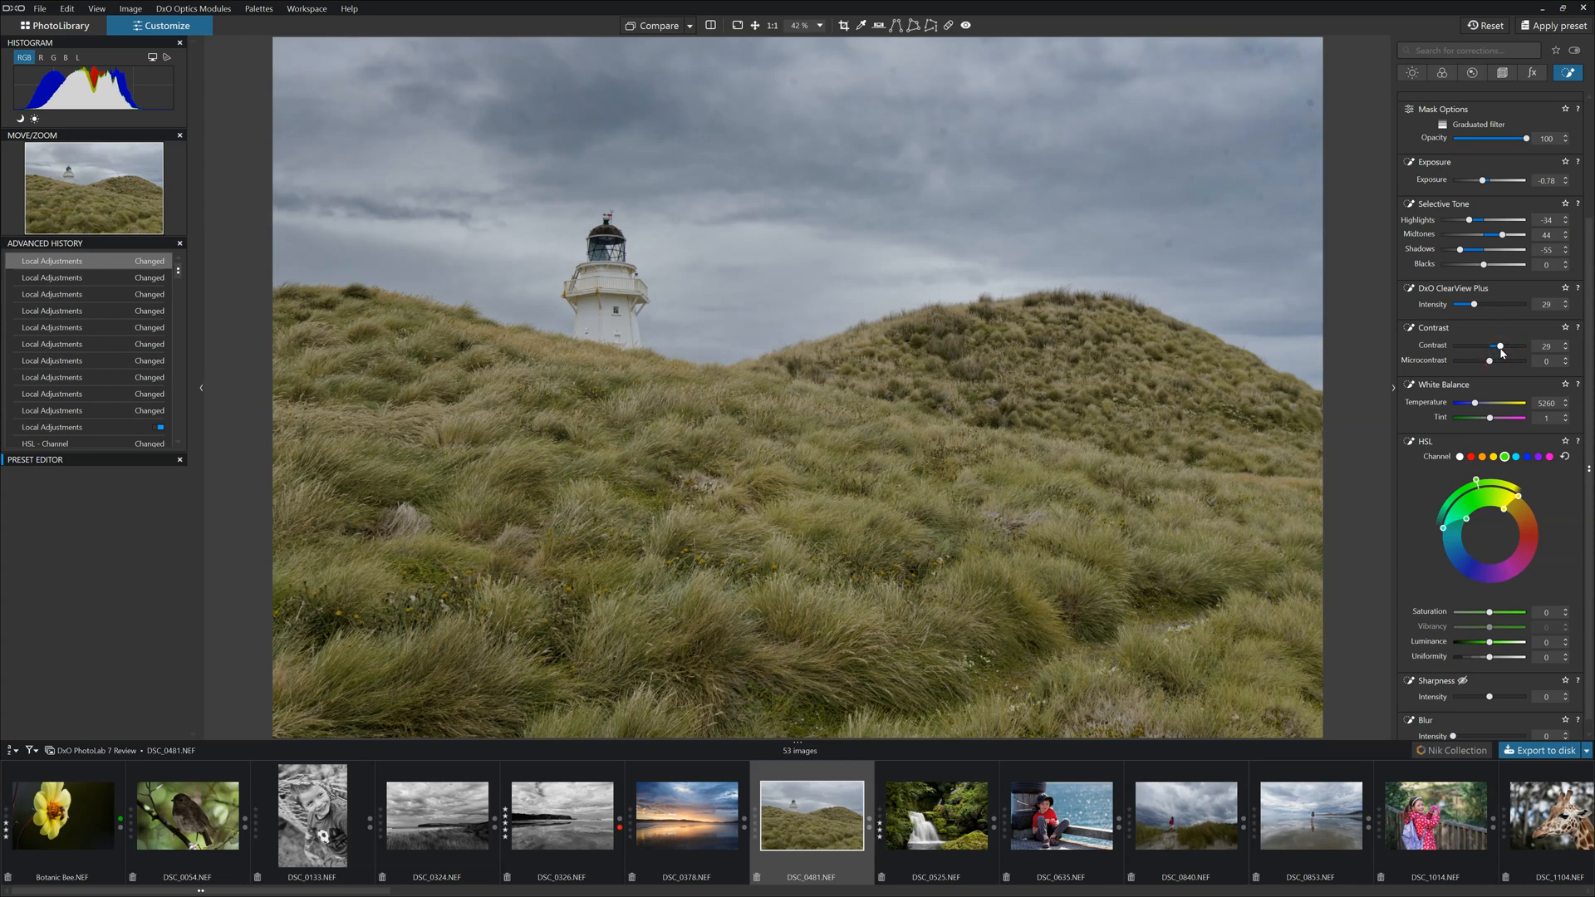
mouse_move(1485, 454)
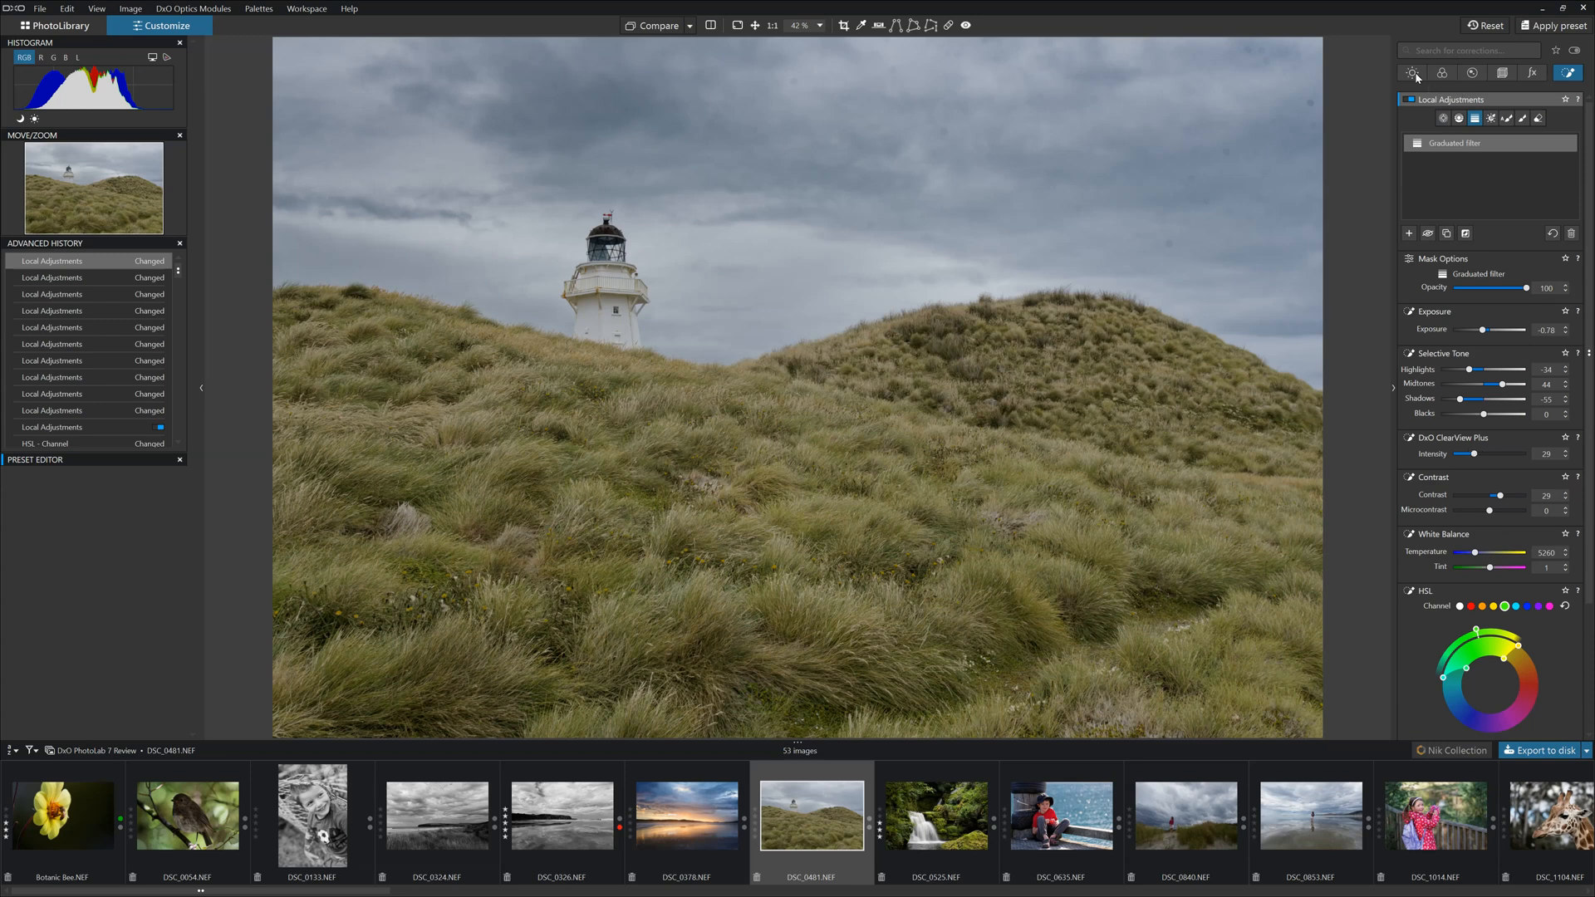
Return to the Light palette, then compare the edit against the original photo
left_click(1412, 72)
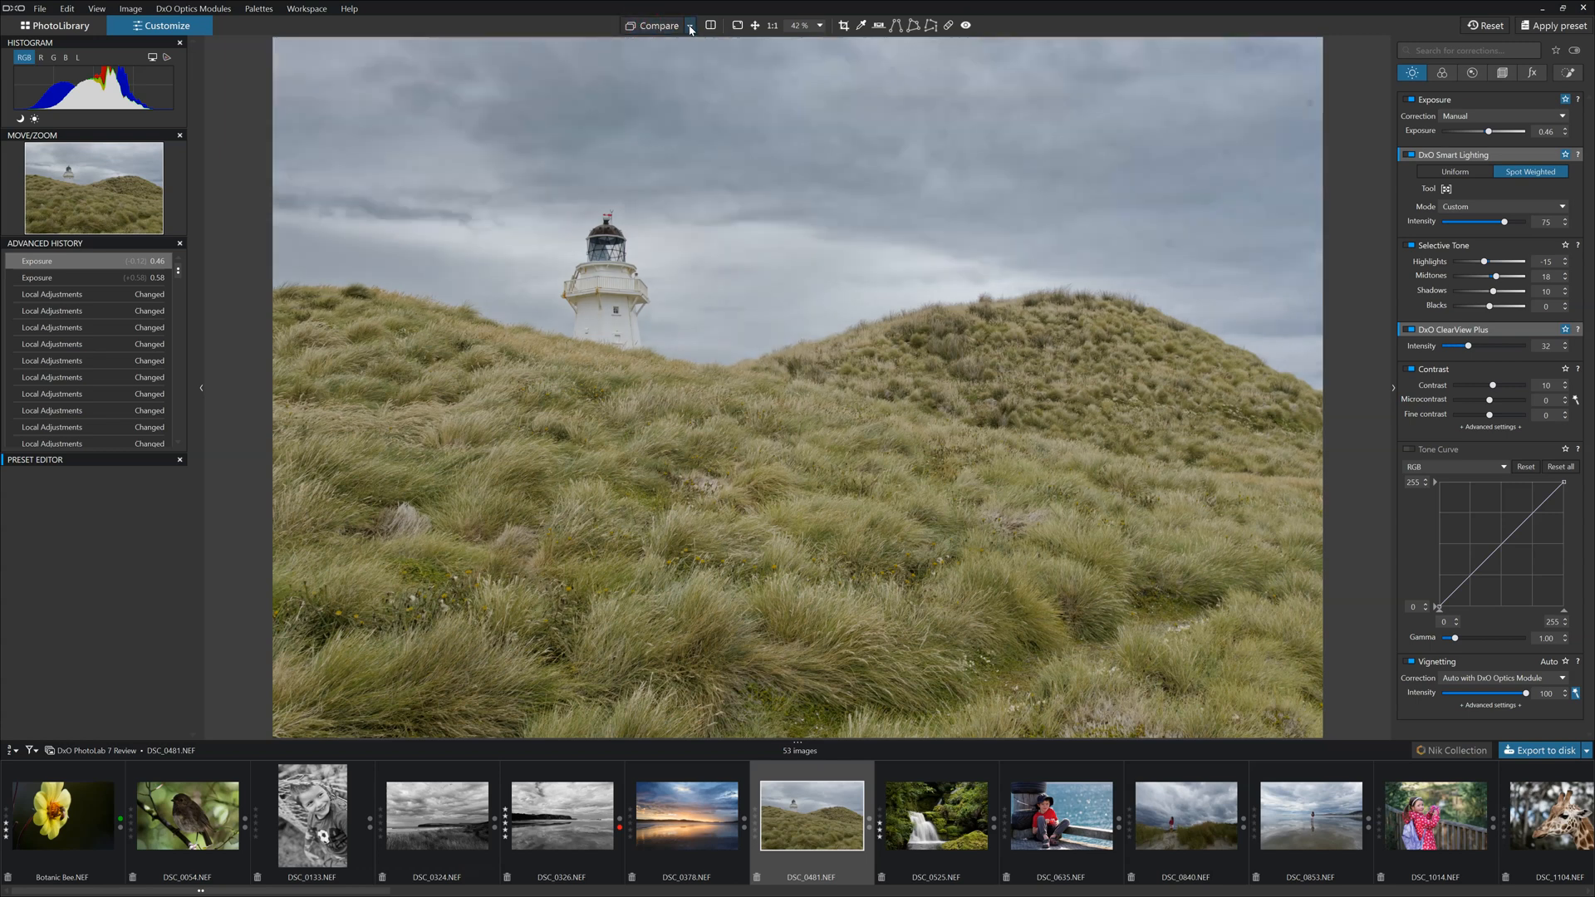
left_click(657, 25)
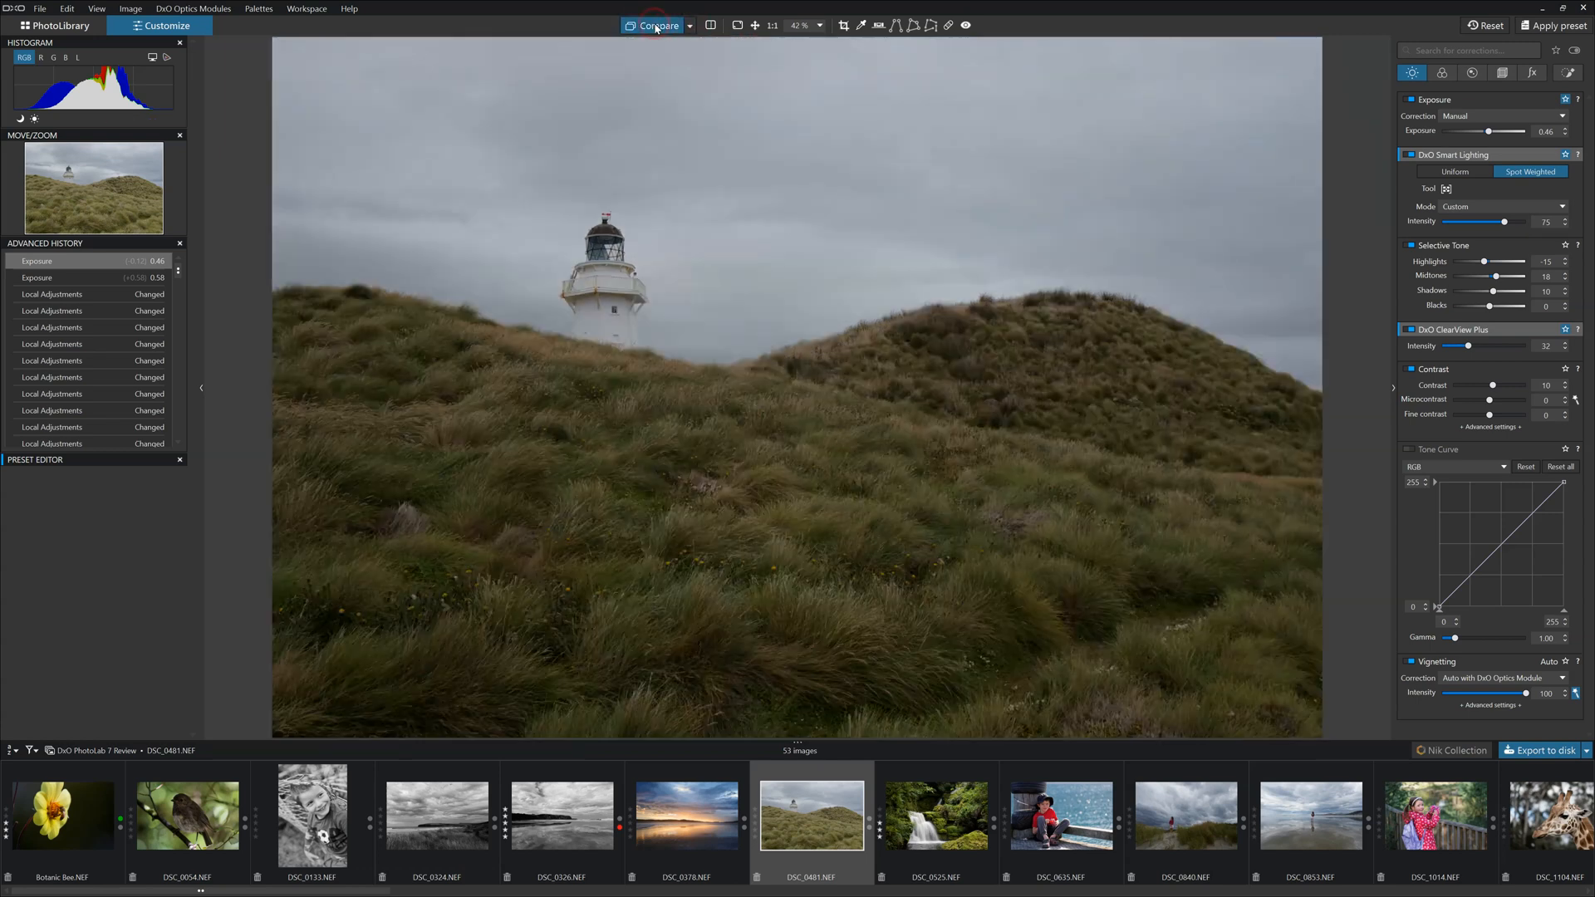